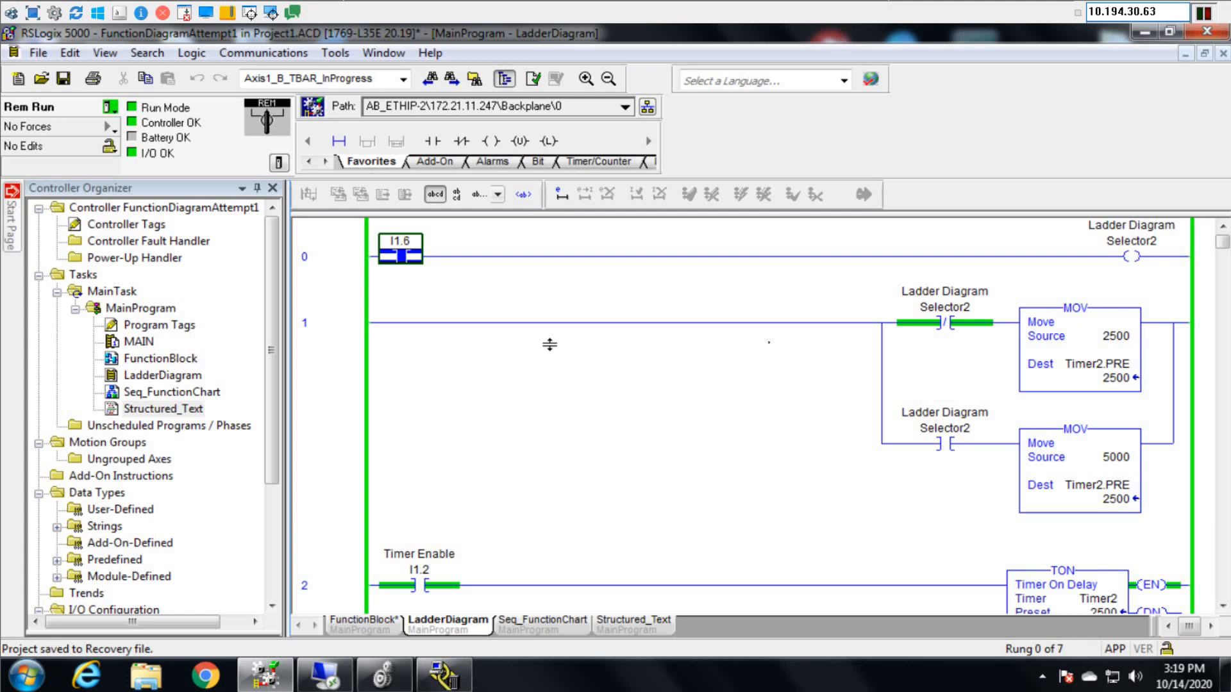
pyautogui.moveTo(266, 458)
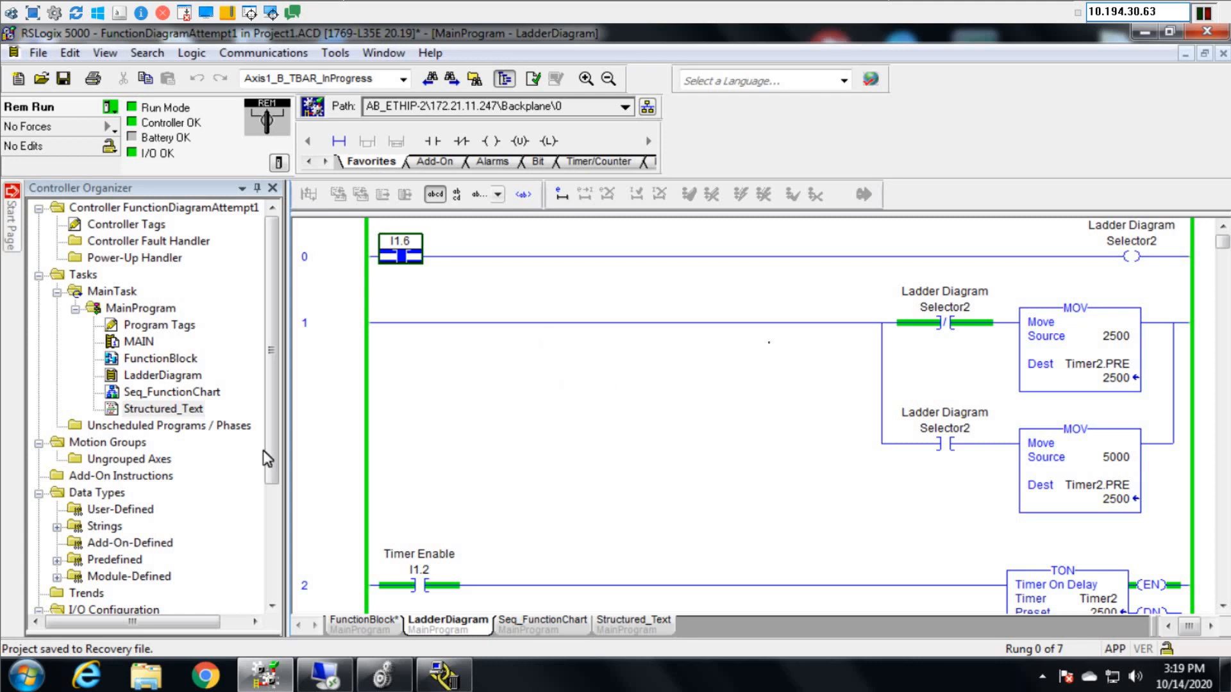
pyautogui.moveTo(312, 431)
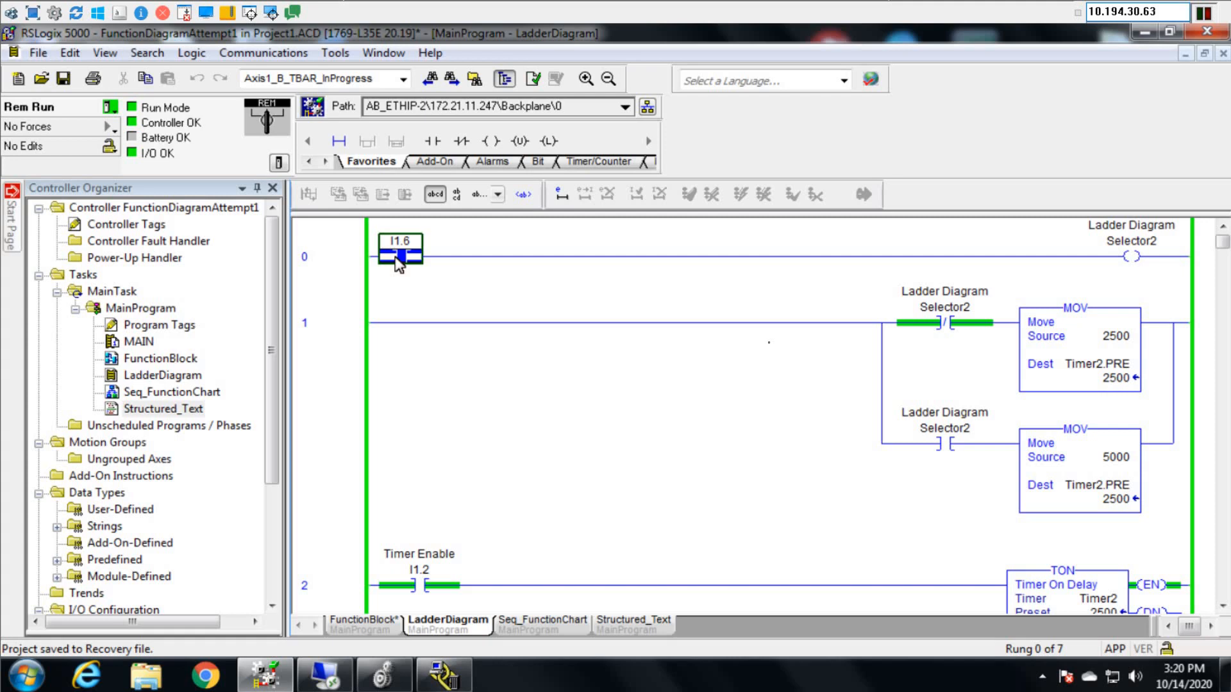
# Step: Select rung 0's I1.6 selector contact and the Timer2 reset rung to load 5000 into Timer2.PRE
pyautogui.click(304, 531)
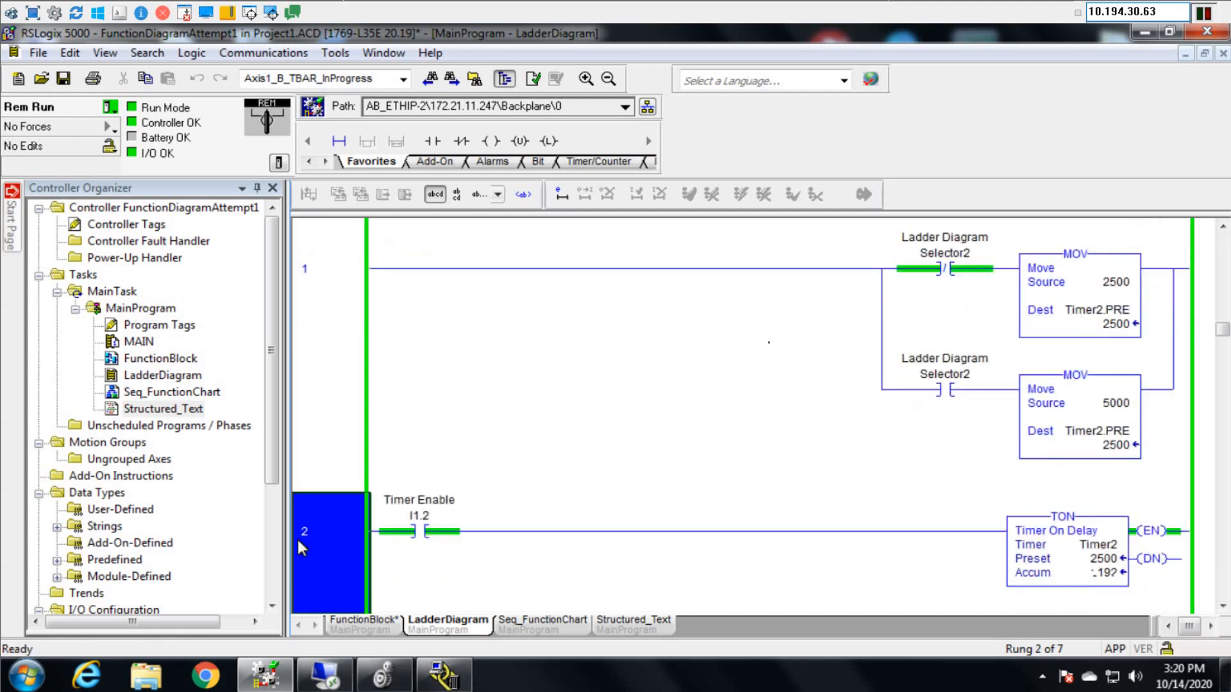
pyautogui.scroll(-3)
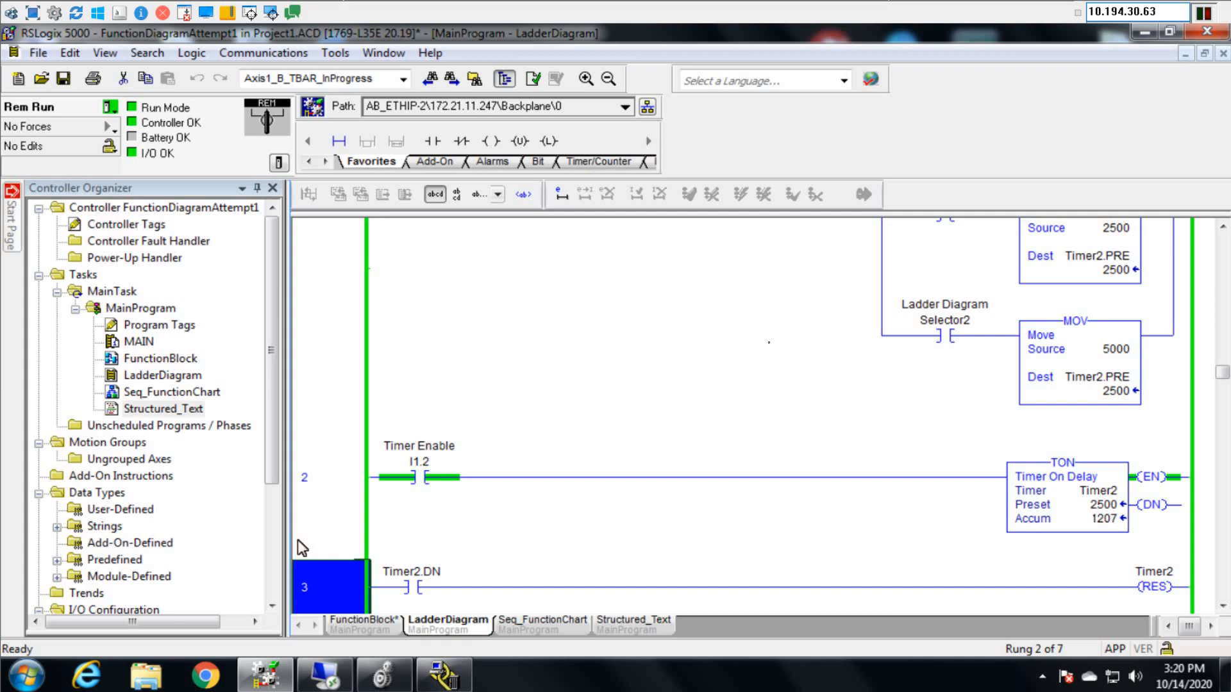
pyautogui.click(419, 462)
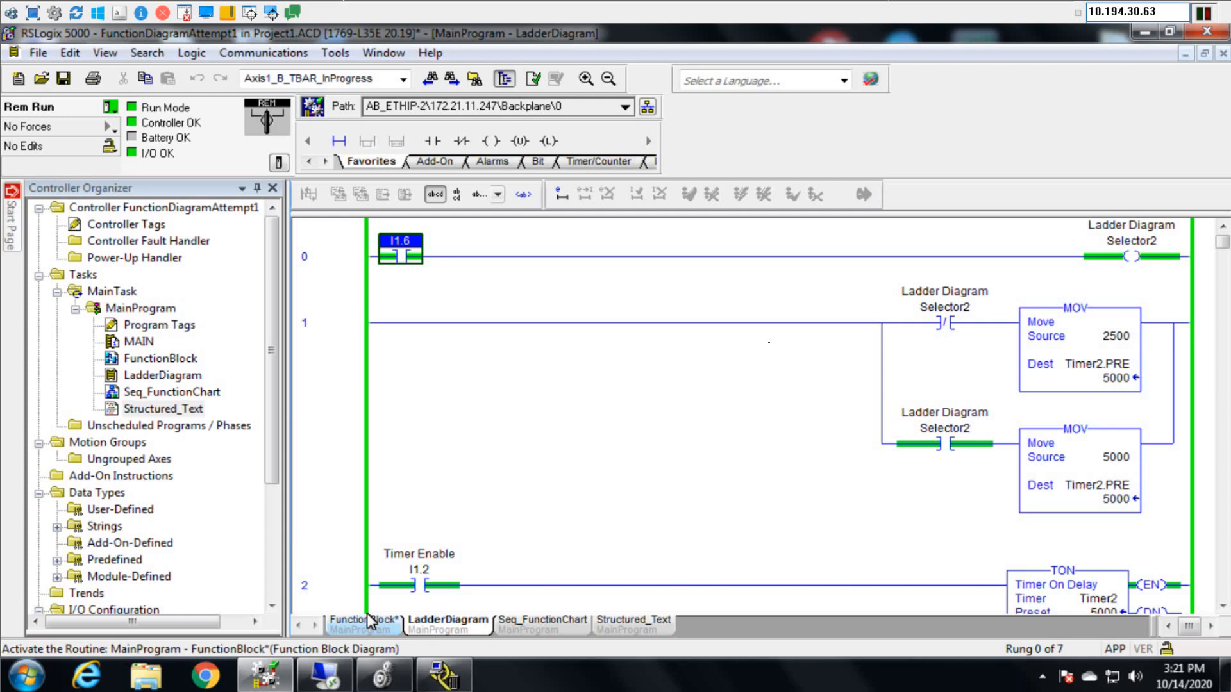
pyautogui.moveTo(365, 620)
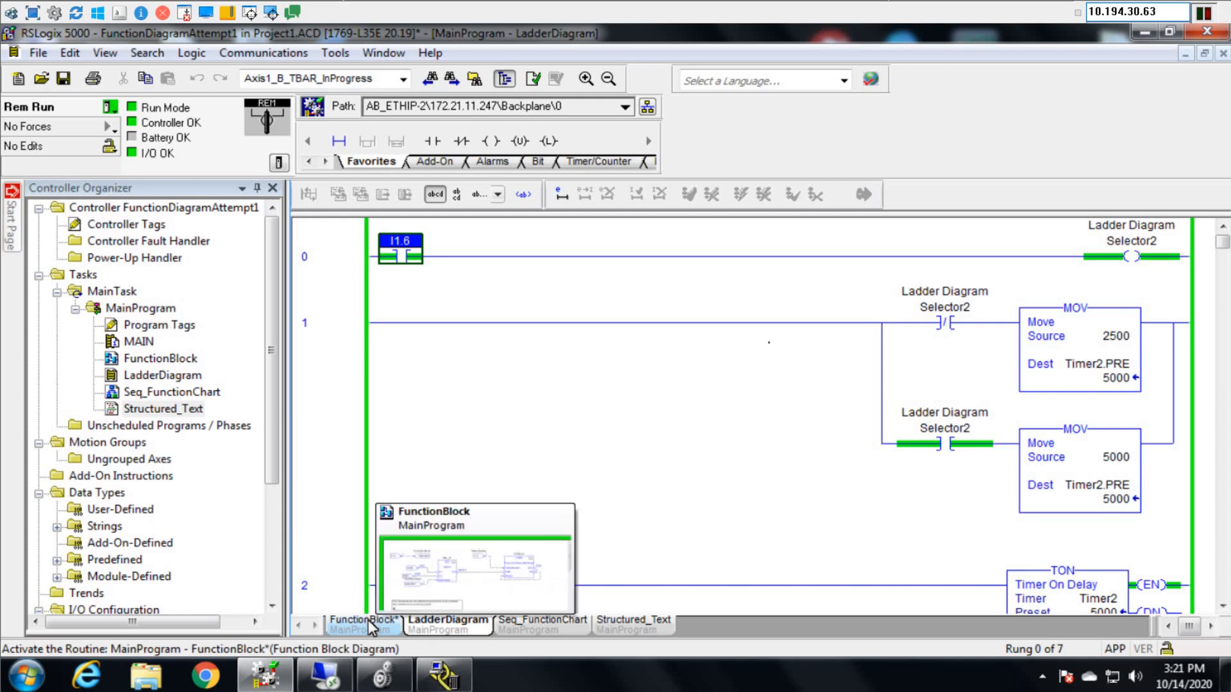
# Step: Switch to the FunctionBlock routine showing the SEL_01 selector feeding the TONR preset
pyautogui.click(368, 619)
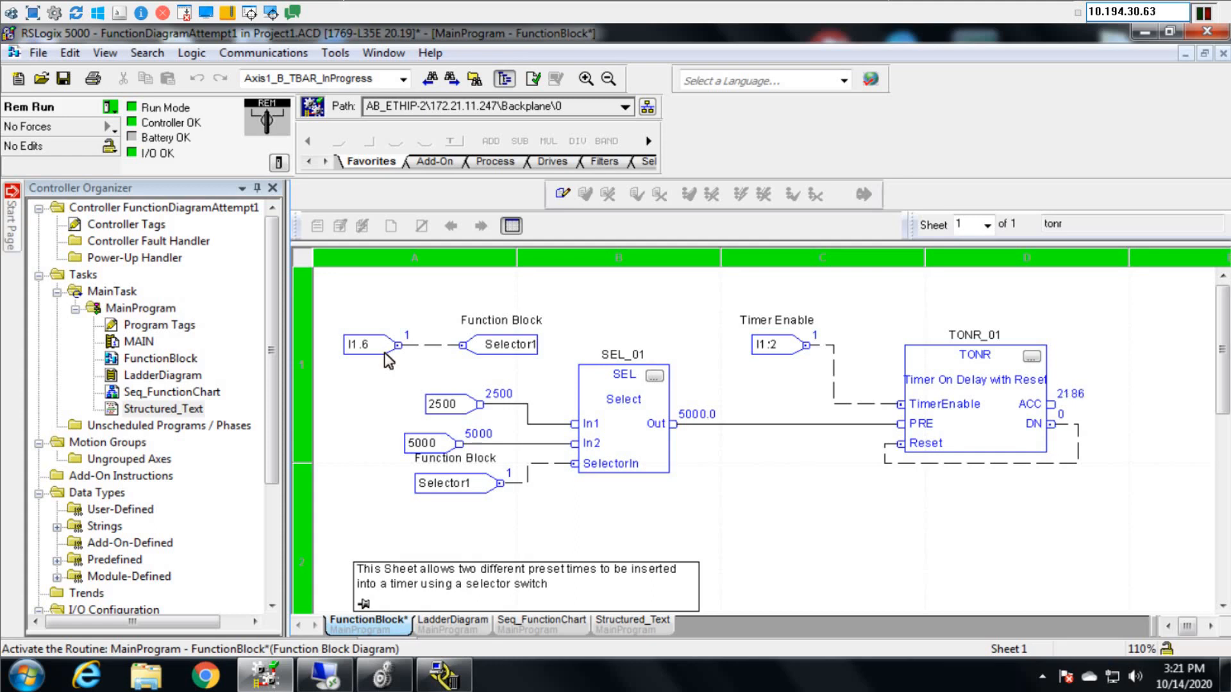
pyautogui.moveTo(443, 367)
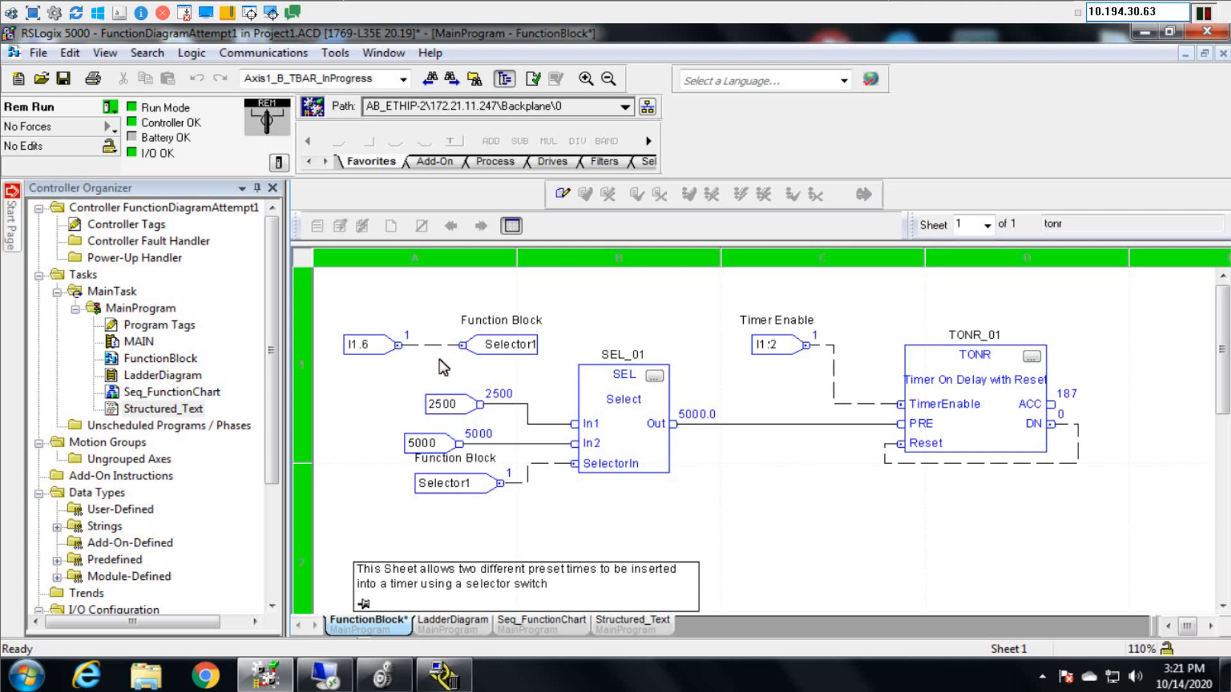
pyautogui.moveTo(469, 498)
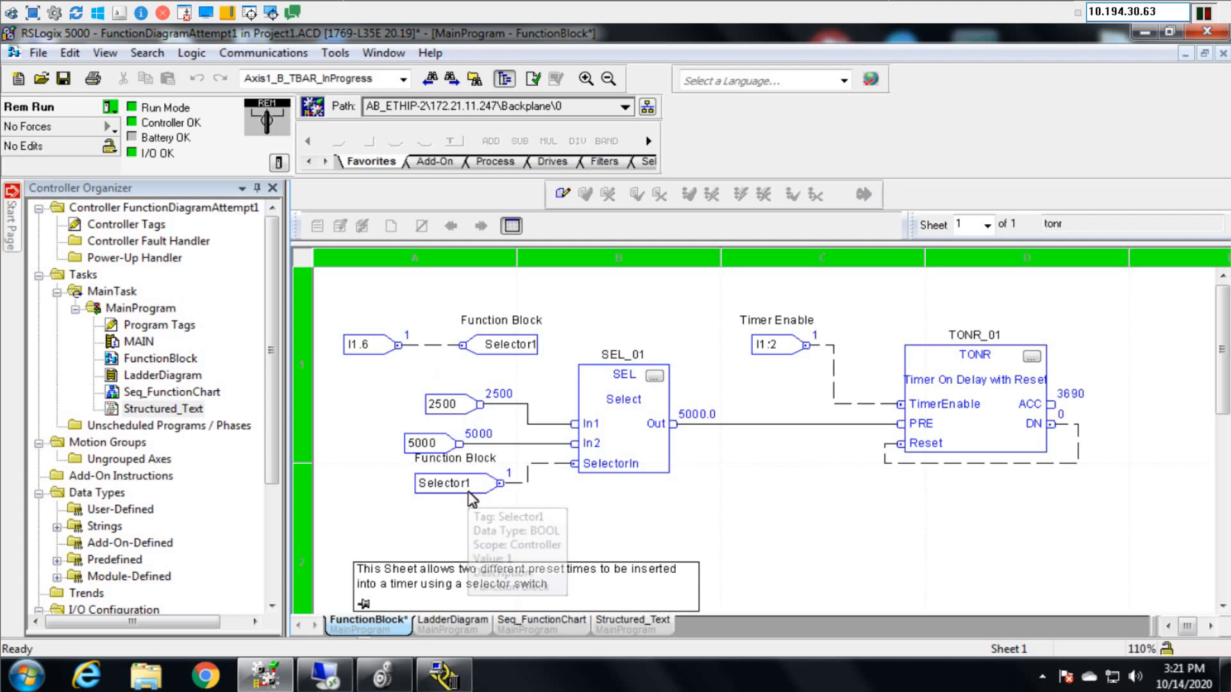
pyautogui.moveTo(408, 307)
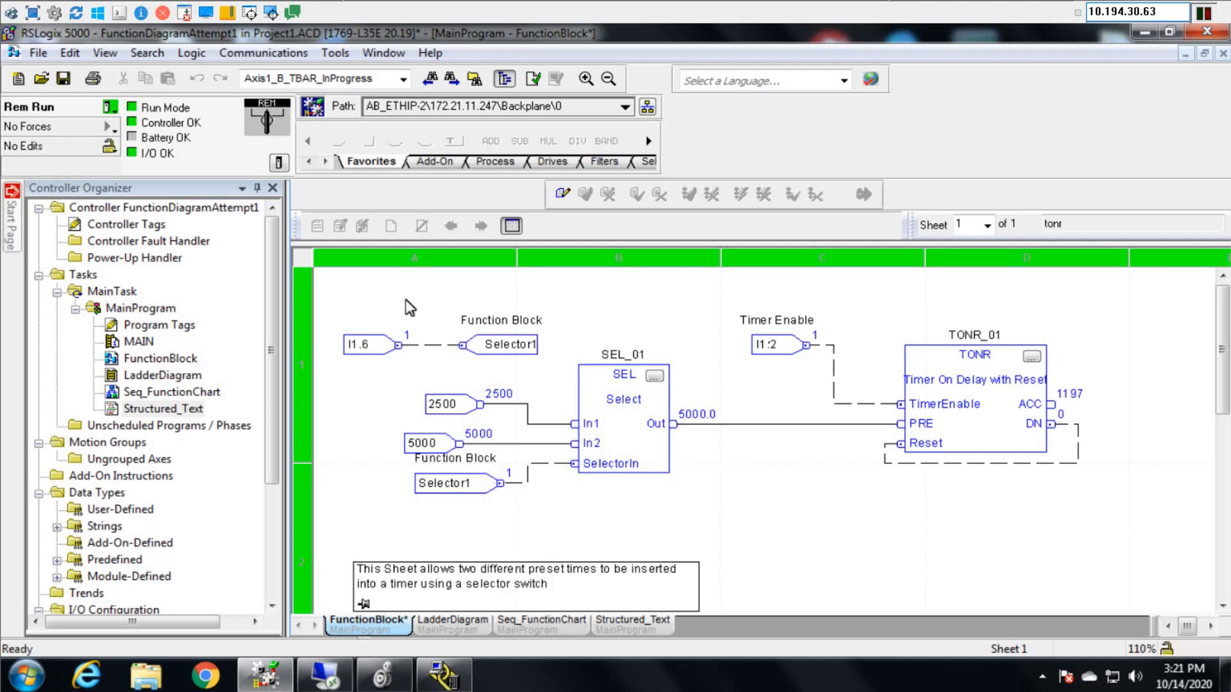
pyautogui.moveTo(513, 345)
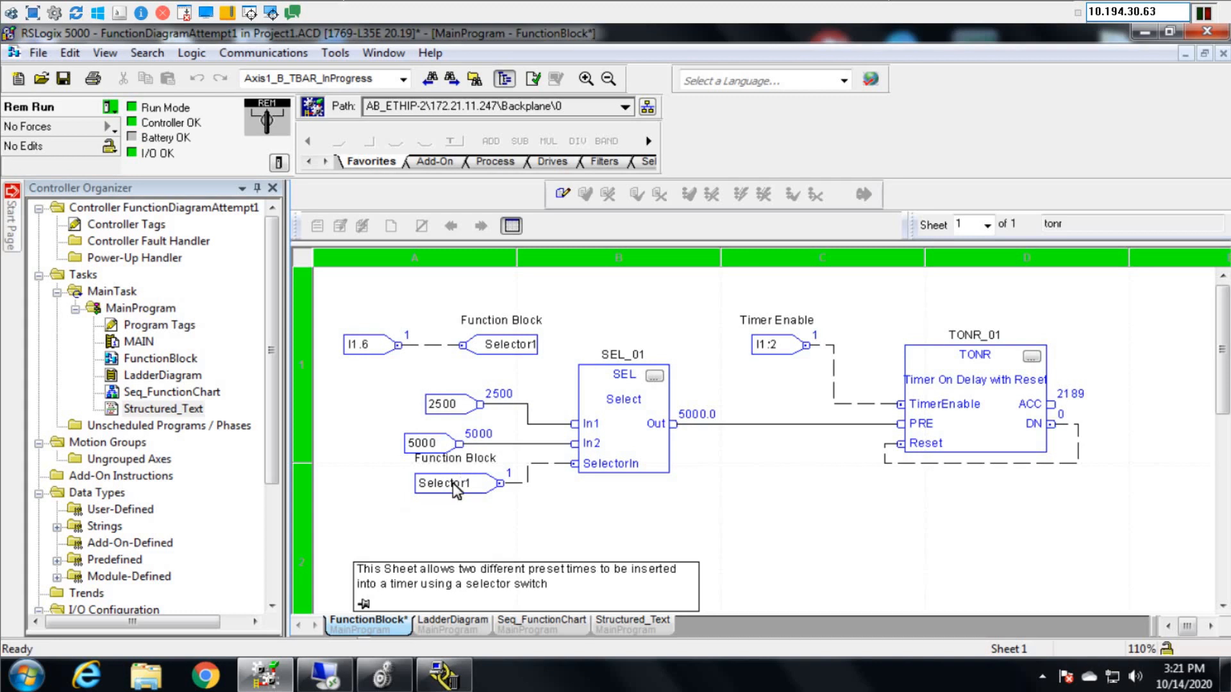
pyautogui.moveTo(612, 468)
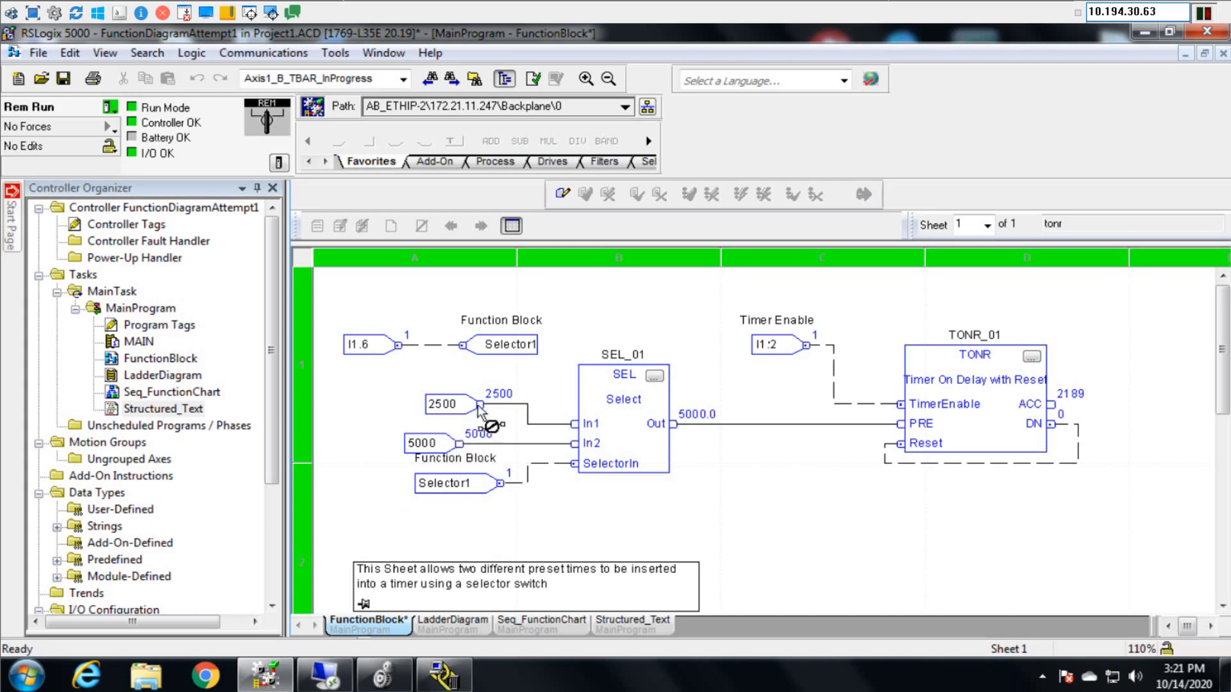
pyautogui.moveTo(431, 446)
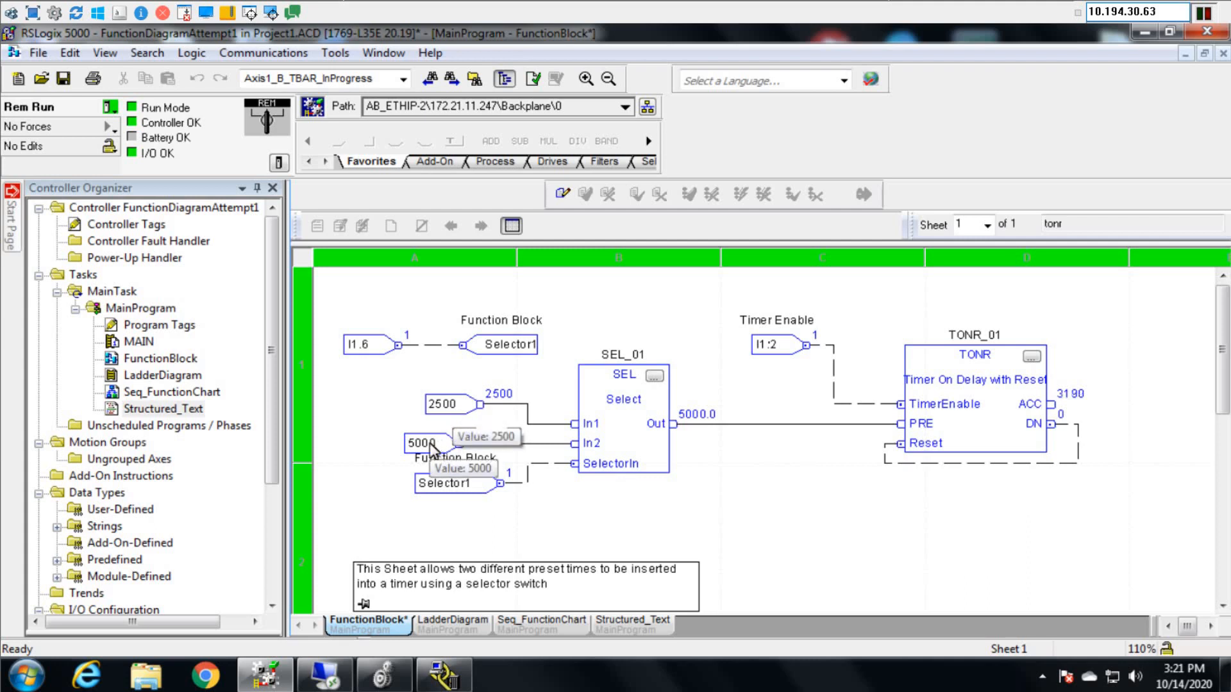
pyautogui.moveTo(562, 420)
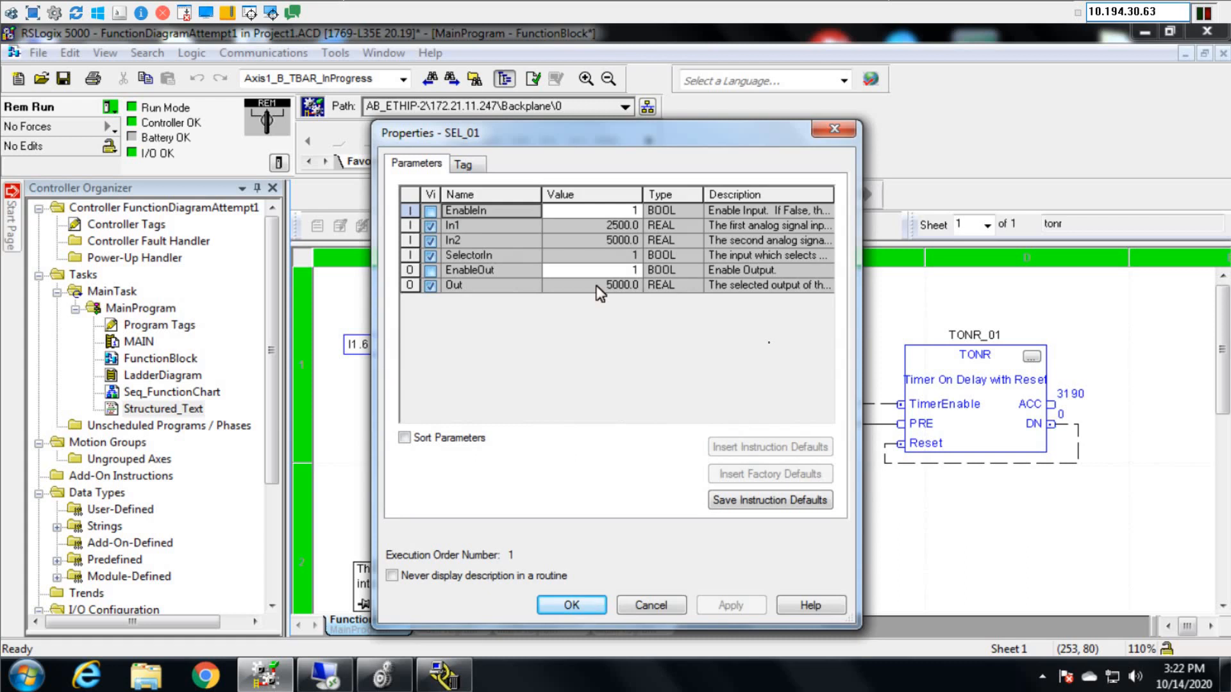
# Step: Close the SEL_01 Properties dialog after checking inputs 2500/5000 and output 5000
pyautogui.click(571, 605)
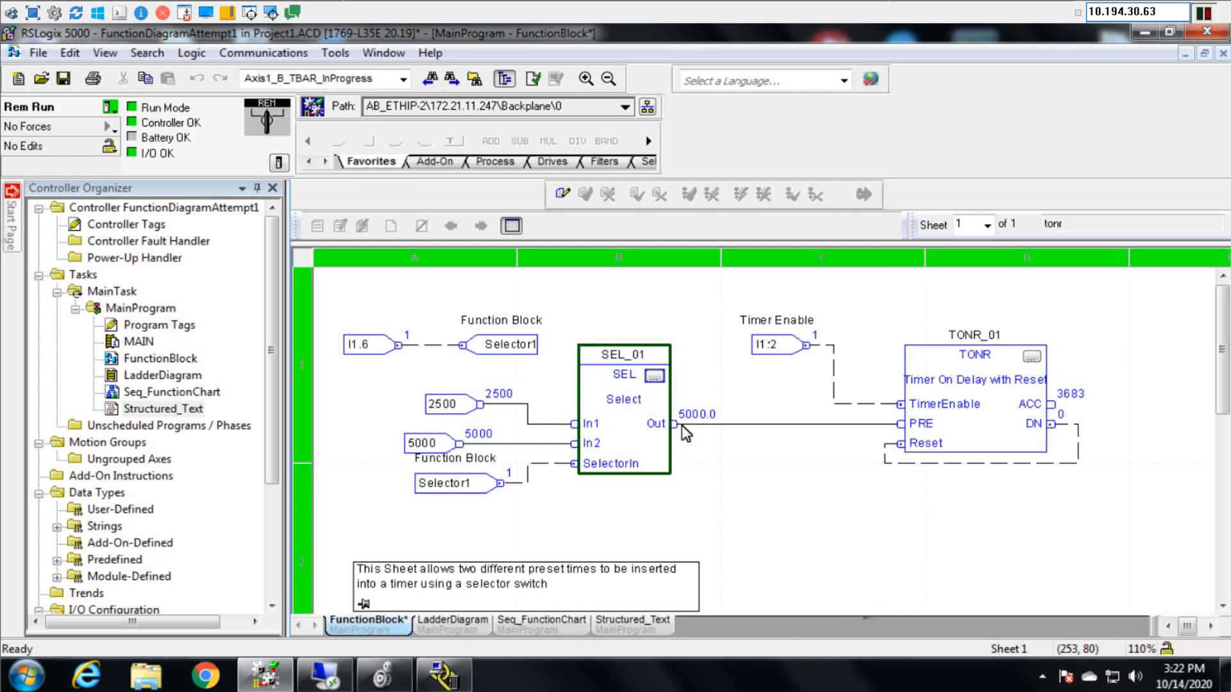
pyautogui.moveTo(698, 419)
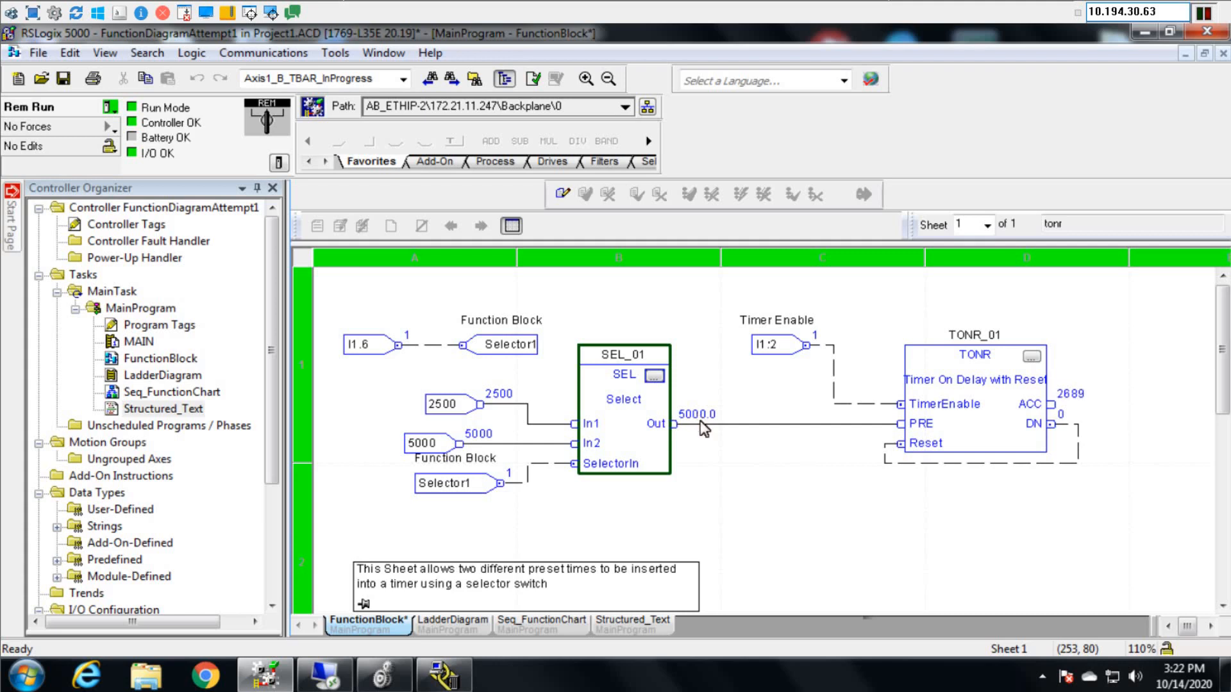
pyautogui.moveTo(961, 408)
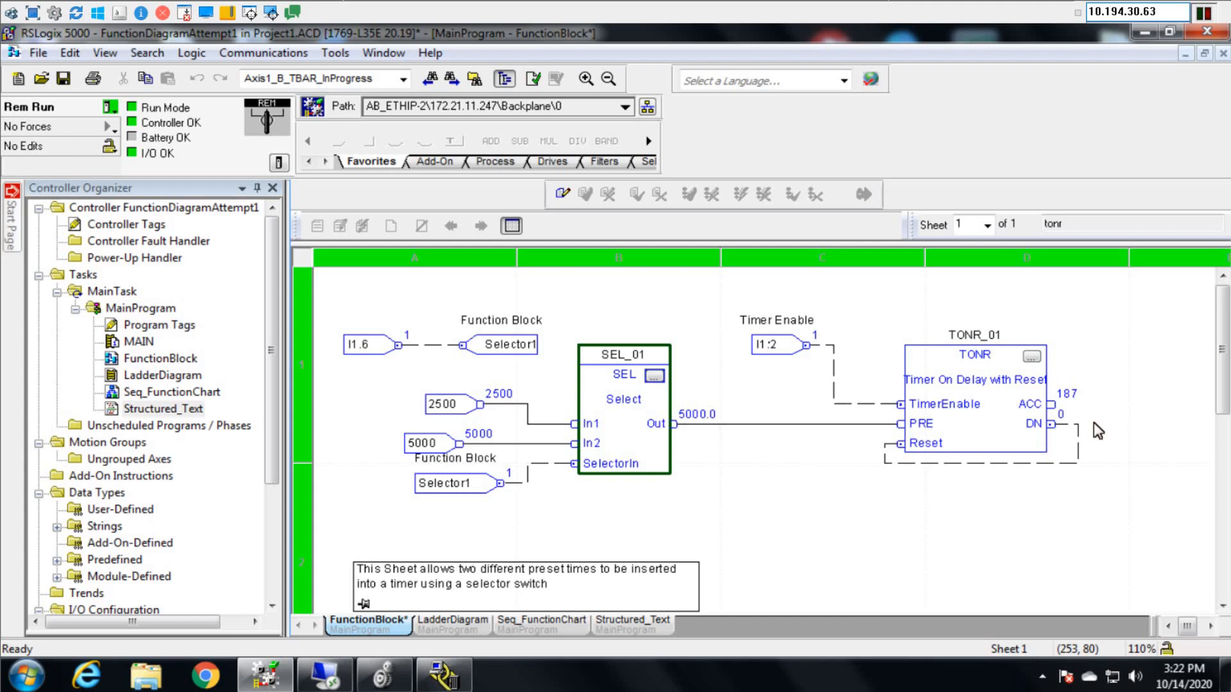
pyautogui.moveTo(930, 526)
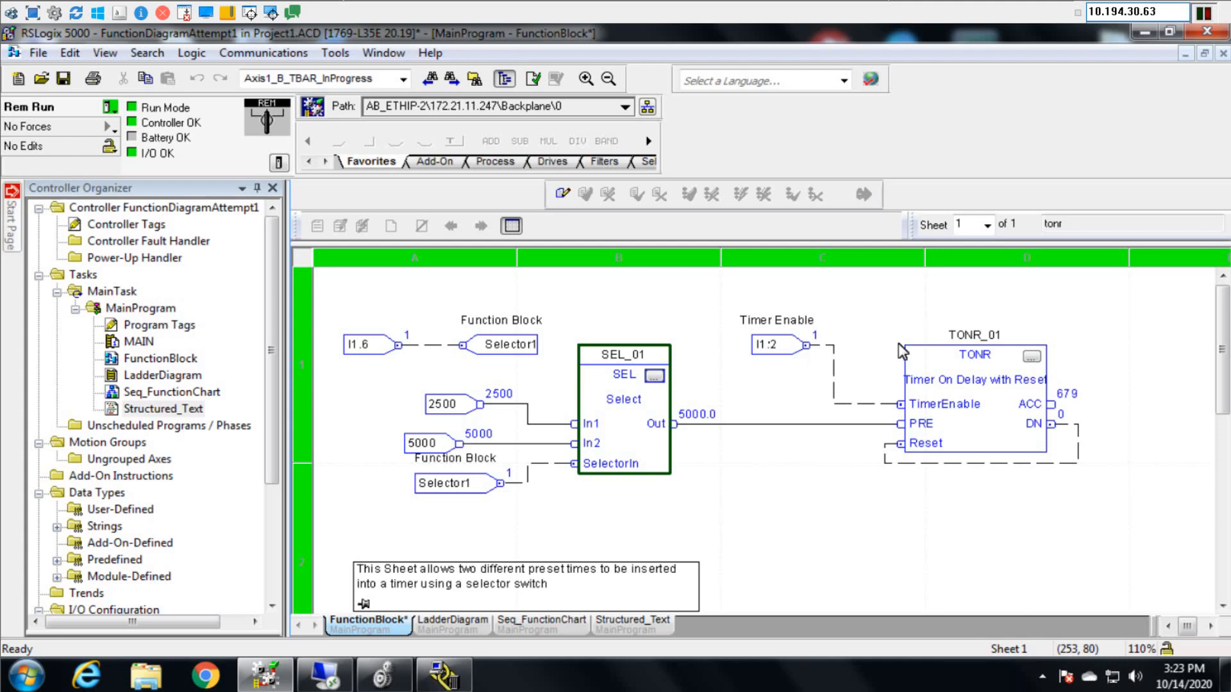
pyautogui.moveTo(793, 466)
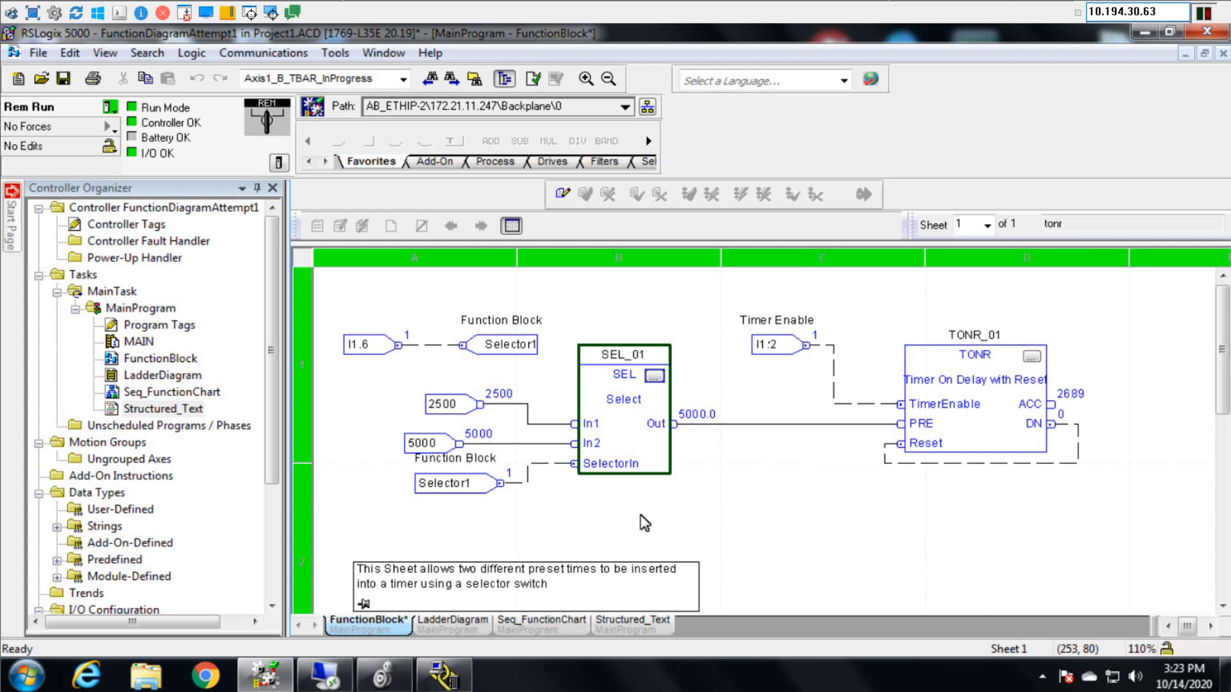
pyautogui.moveTo(571, 615)
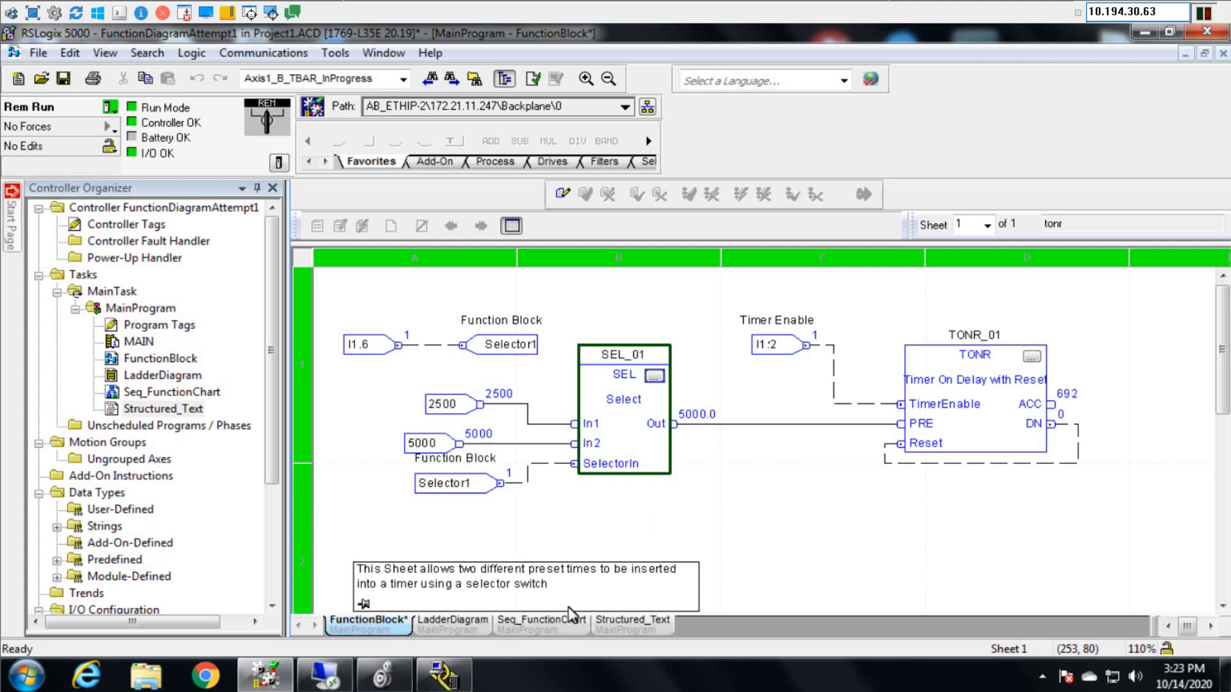
pyautogui.moveTo(632, 619)
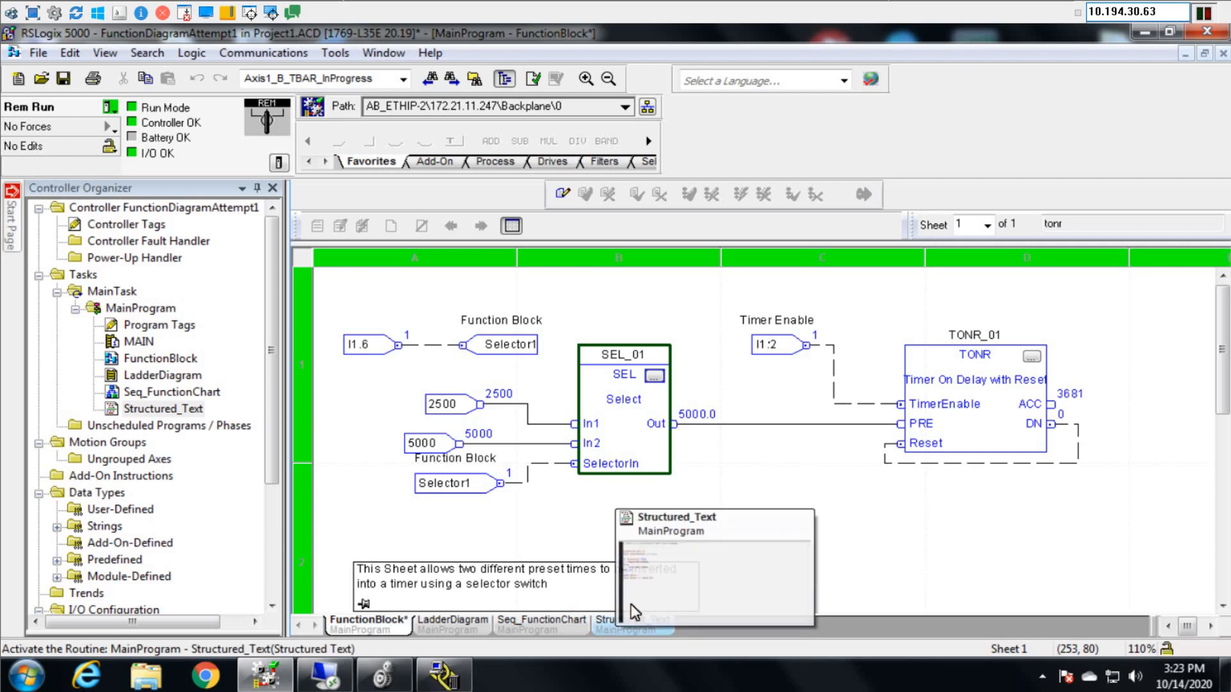
# Step: Open the Structured_Text routine, then bring up the Timer On Delay help topic
pyautogui.click(629, 619)
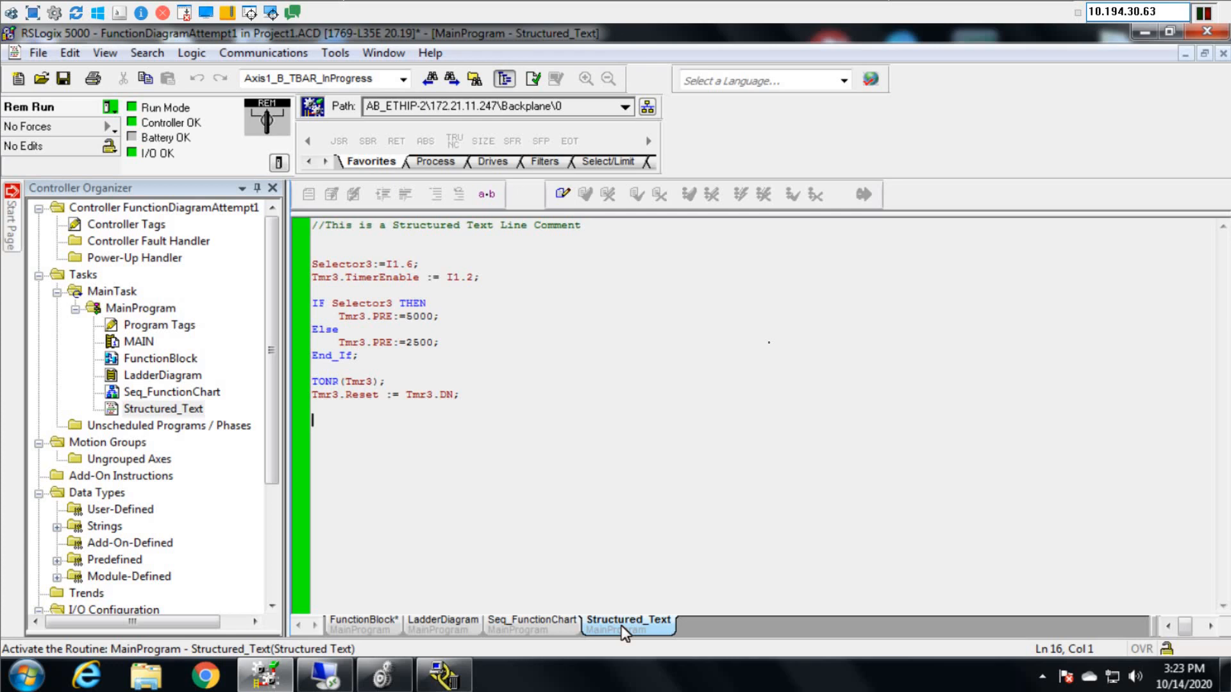
pyautogui.click(448, 619)
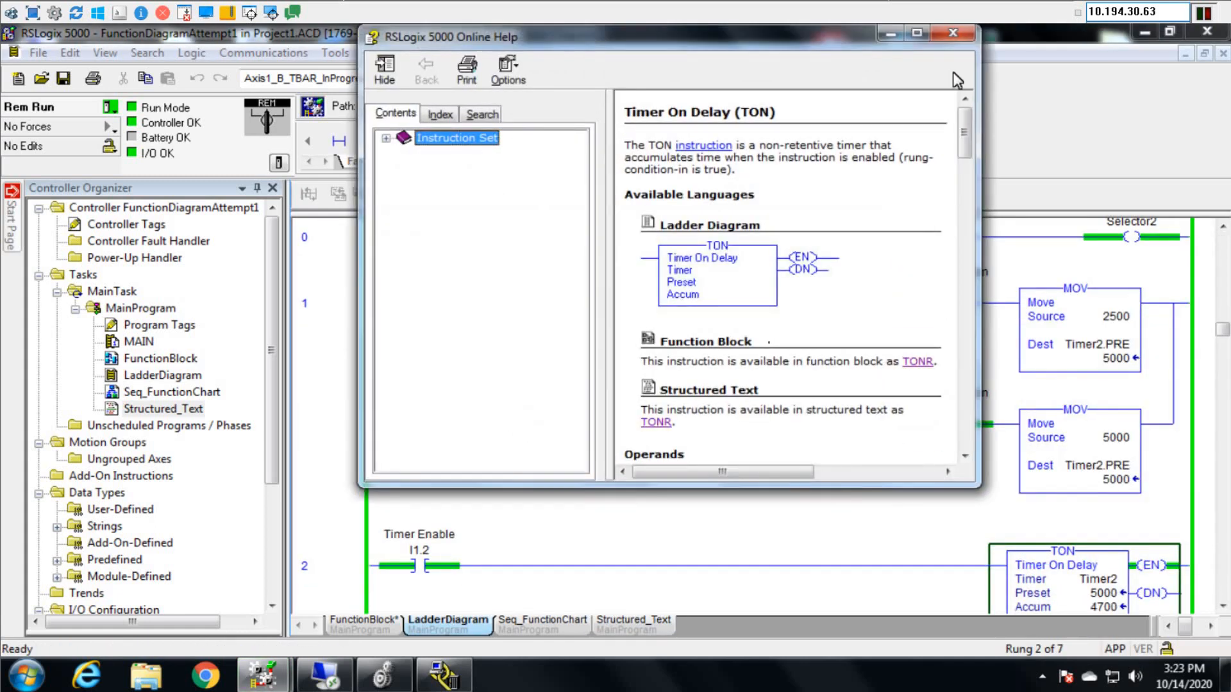
pyautogui.moveTo(654, 311)
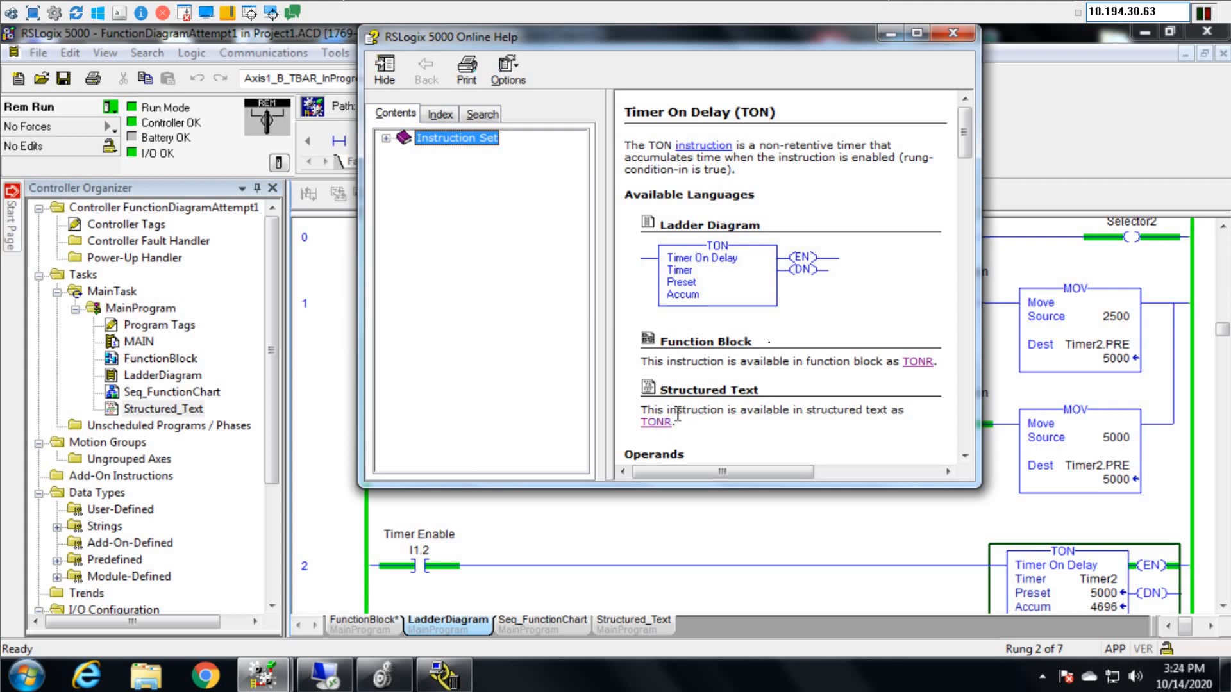
pyautogui.moveTo(766, 409)
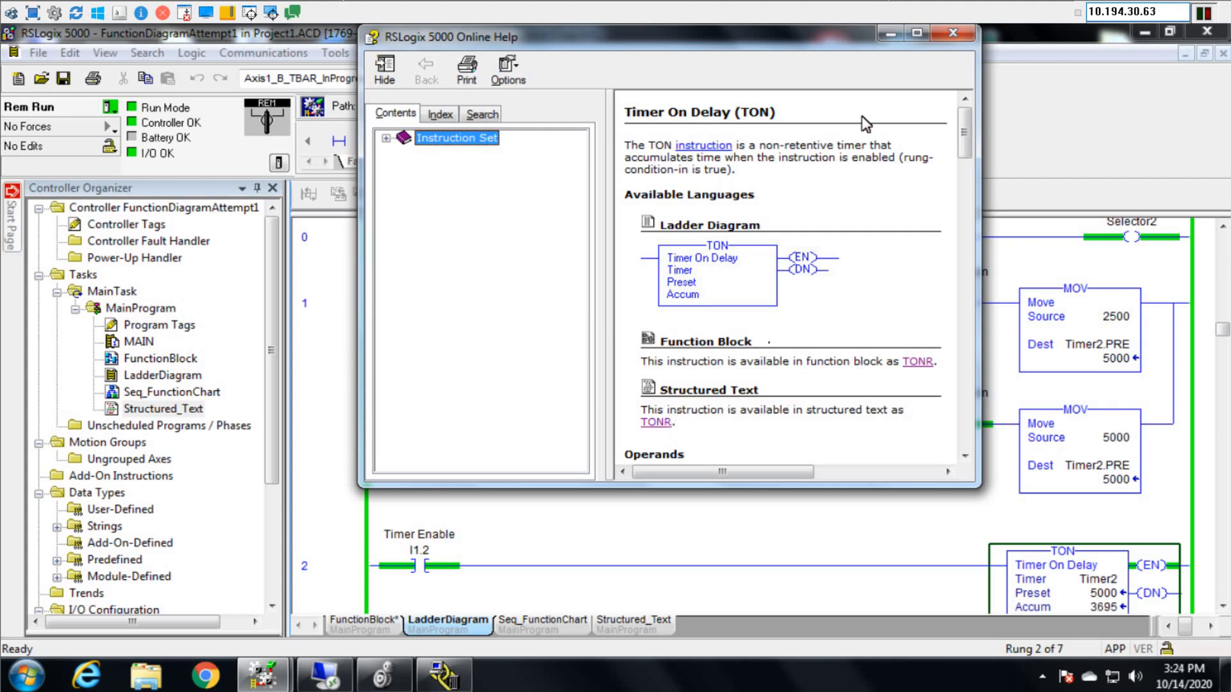
# Step: Close the help window and return to the Structured_Text routine with the IF Selector3 logic
pyautogui.click(951, 33)
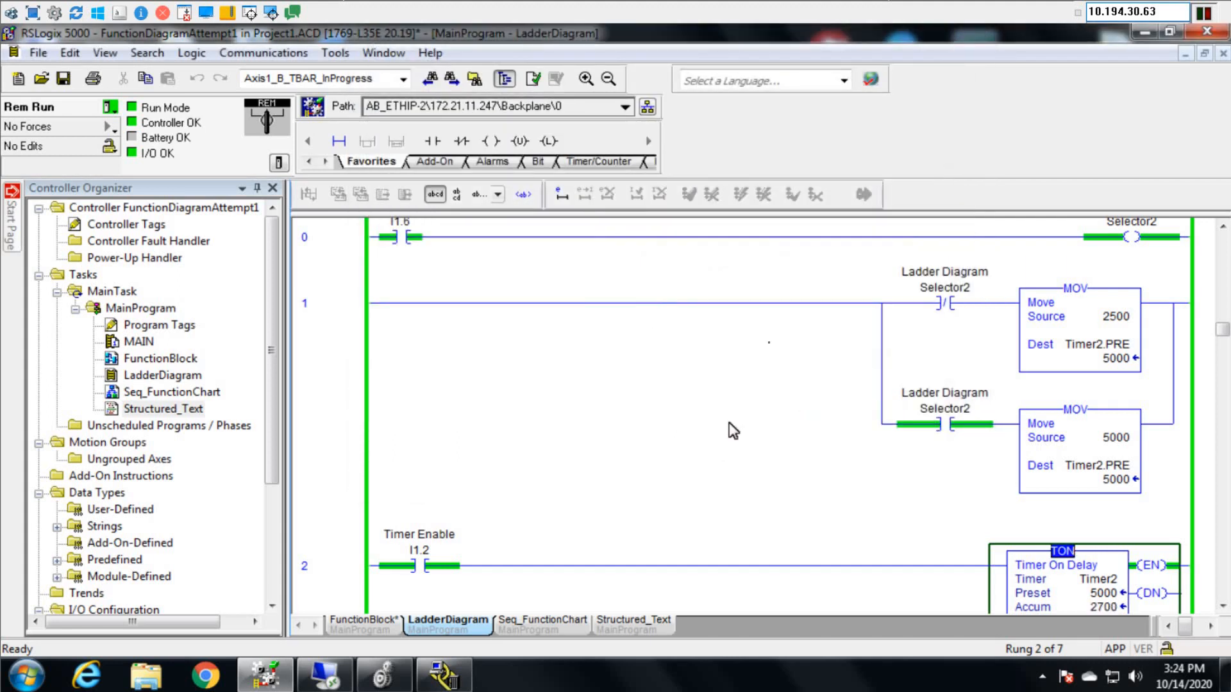
pyautogui.click(628, 619)
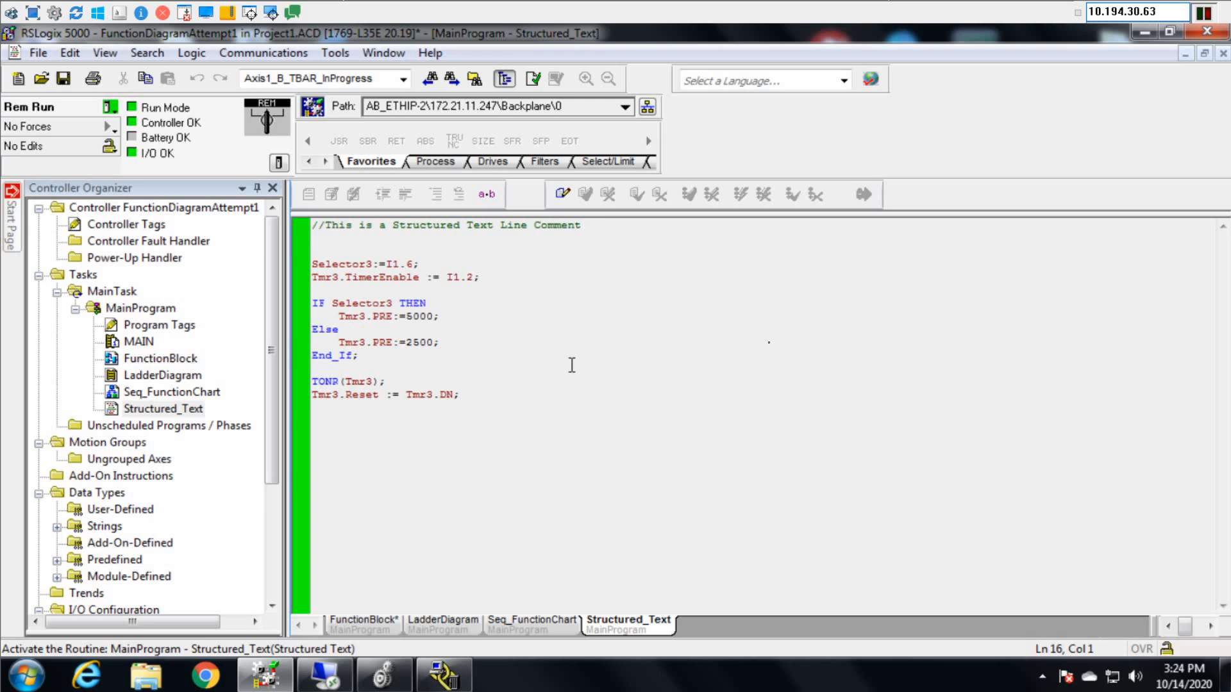
pyautogui.click(312, 420)
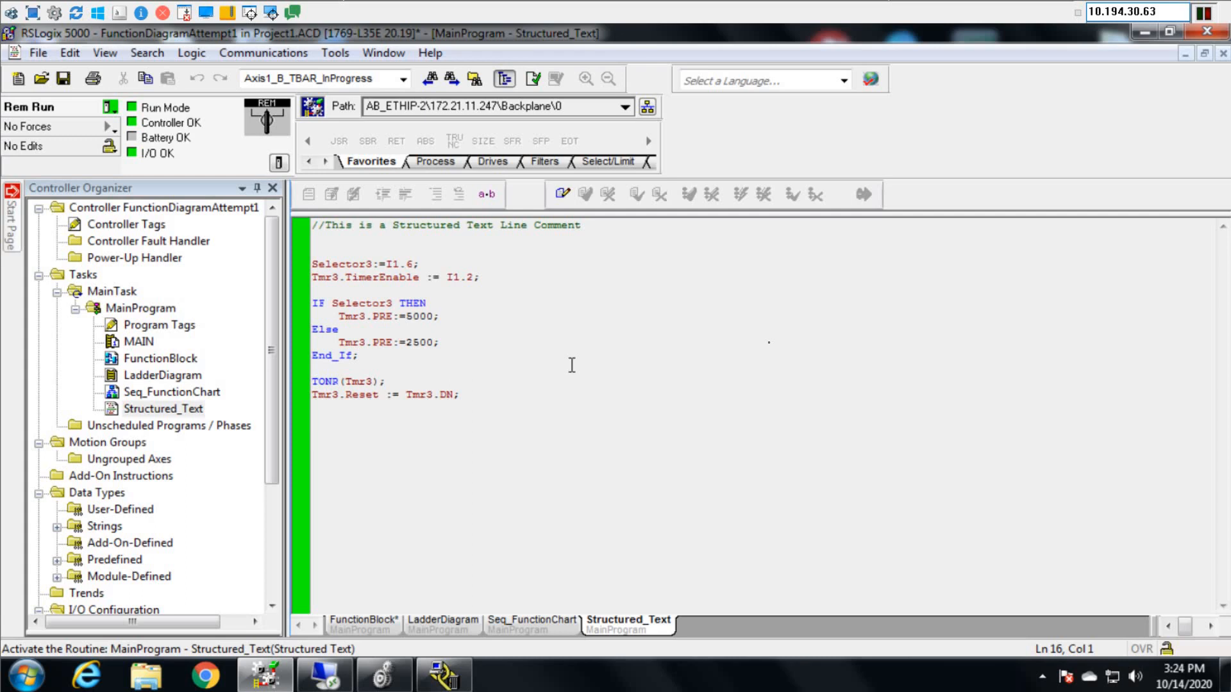
pyautogui.click(312, 420)
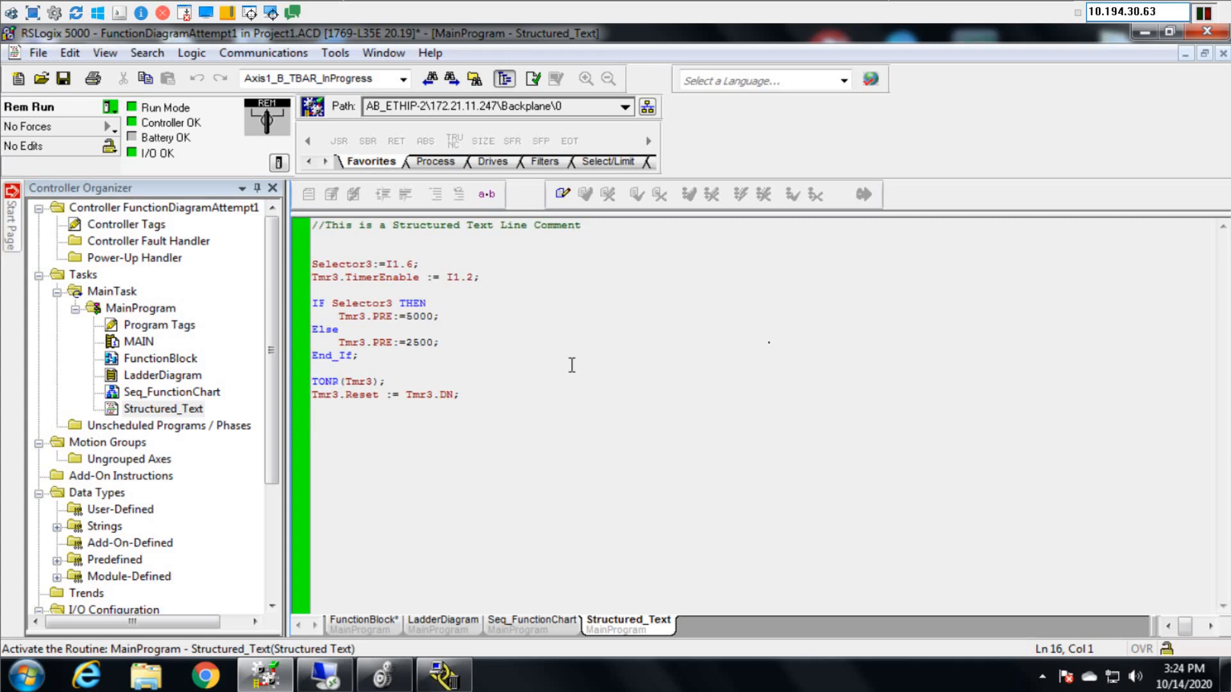
pyautogui.click(313, 419)
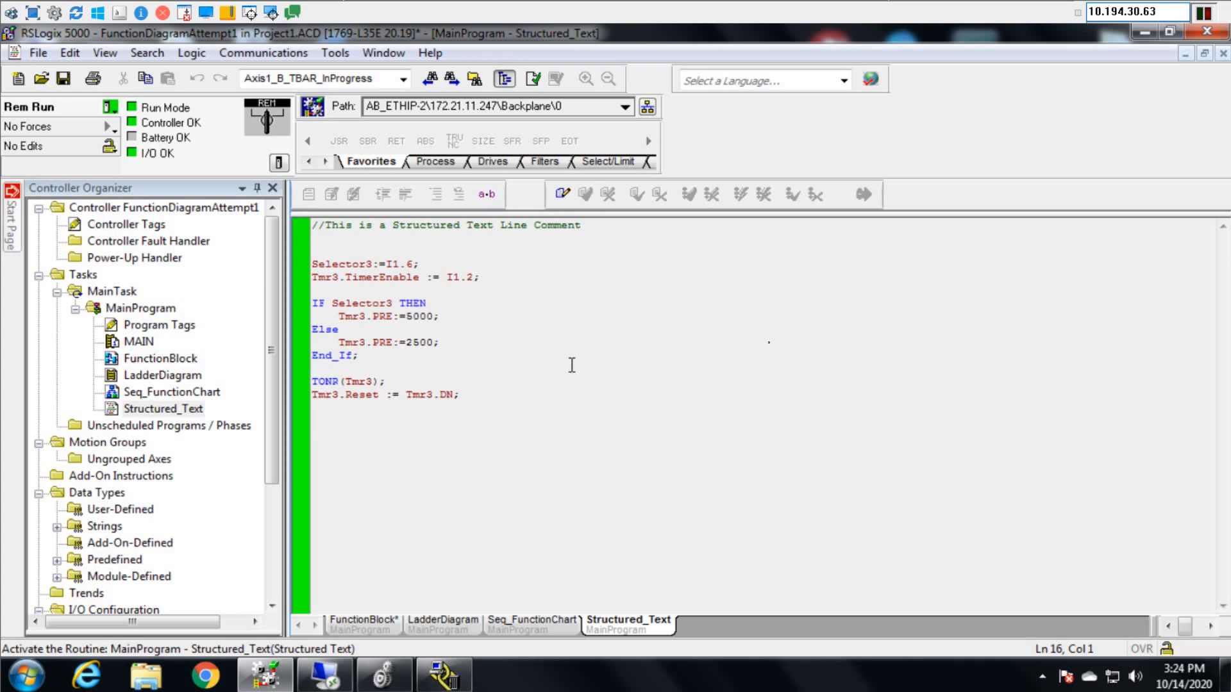
pyautogui.click(312, 419)
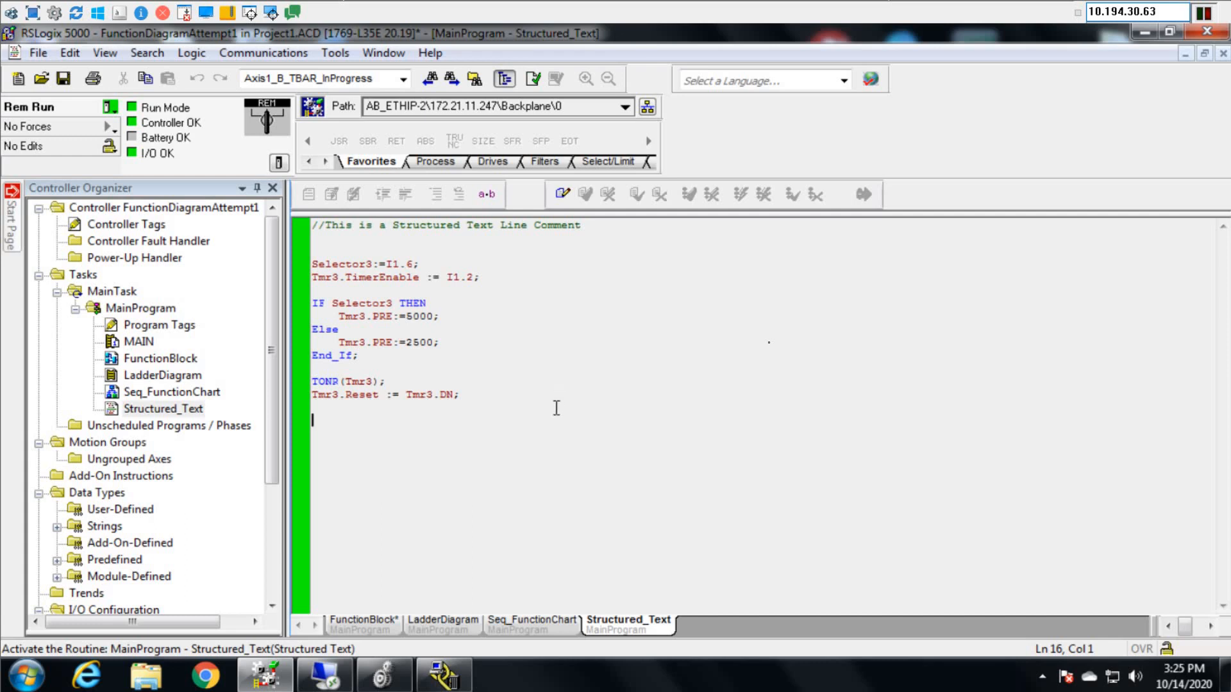
pyautogui.moveTo(370, 303)
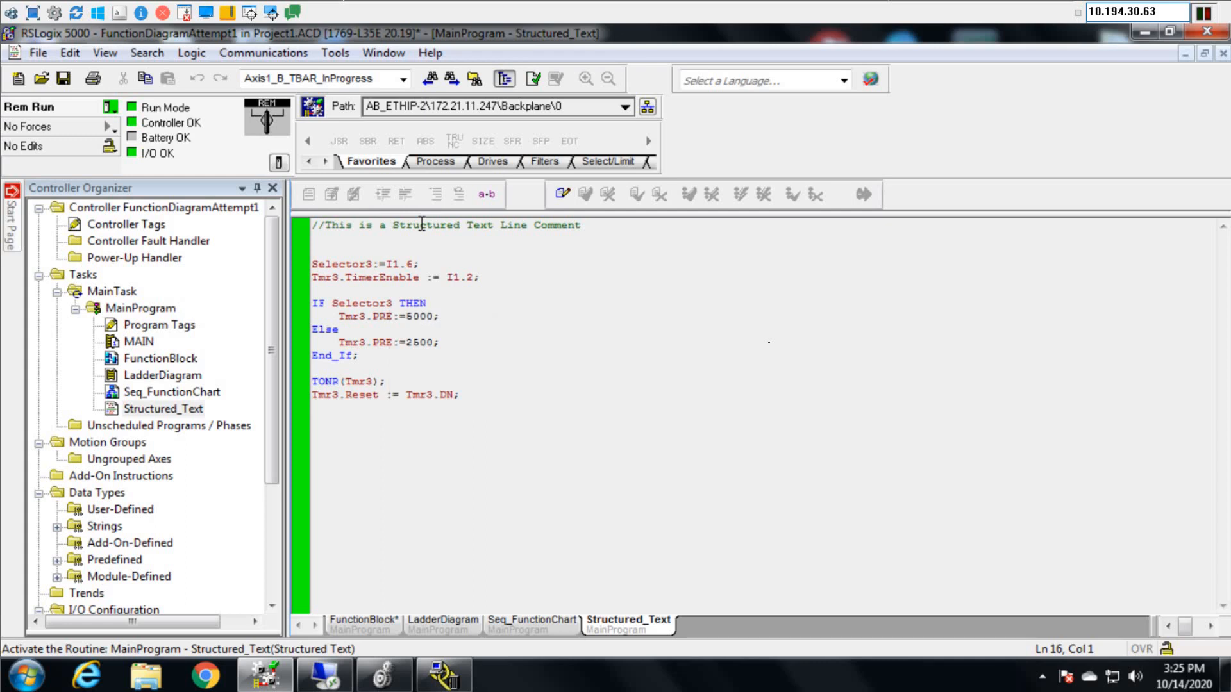
# Step: Show the Seq_FunctionChart routine live and open Step_001's properties with its timer values
pyautogui.click(538, 619)
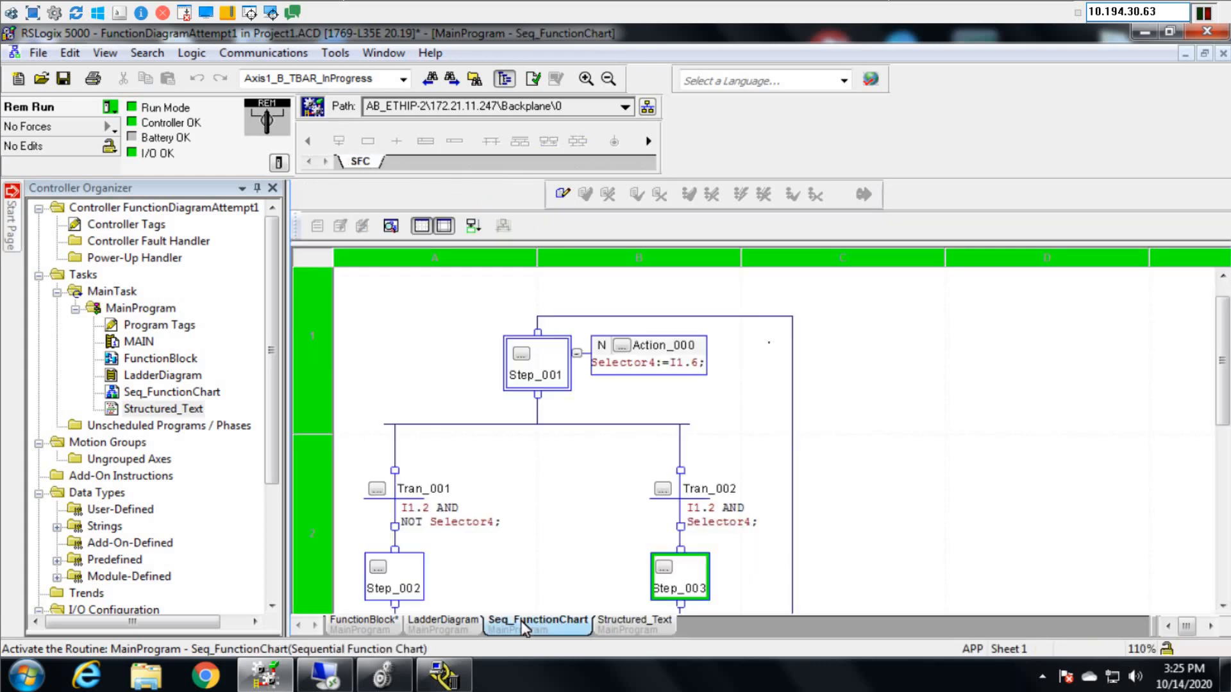
pyautogui.moveTo(591, 491)
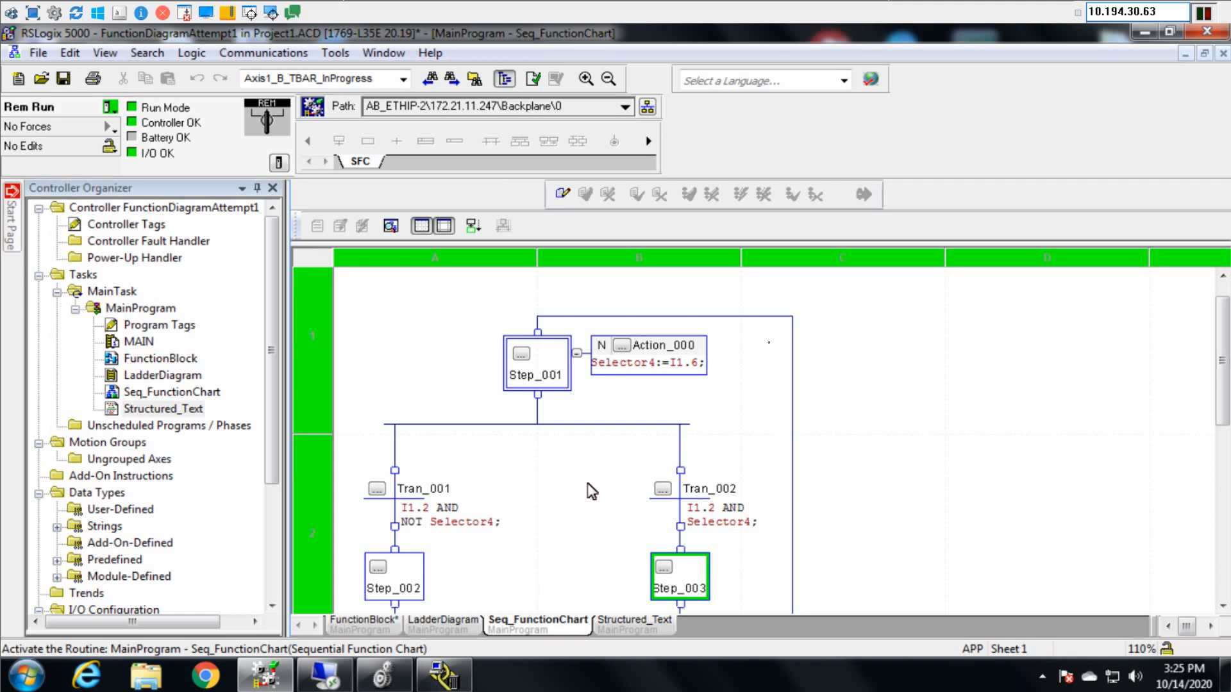
pyautogui.moveTo(613, 424)
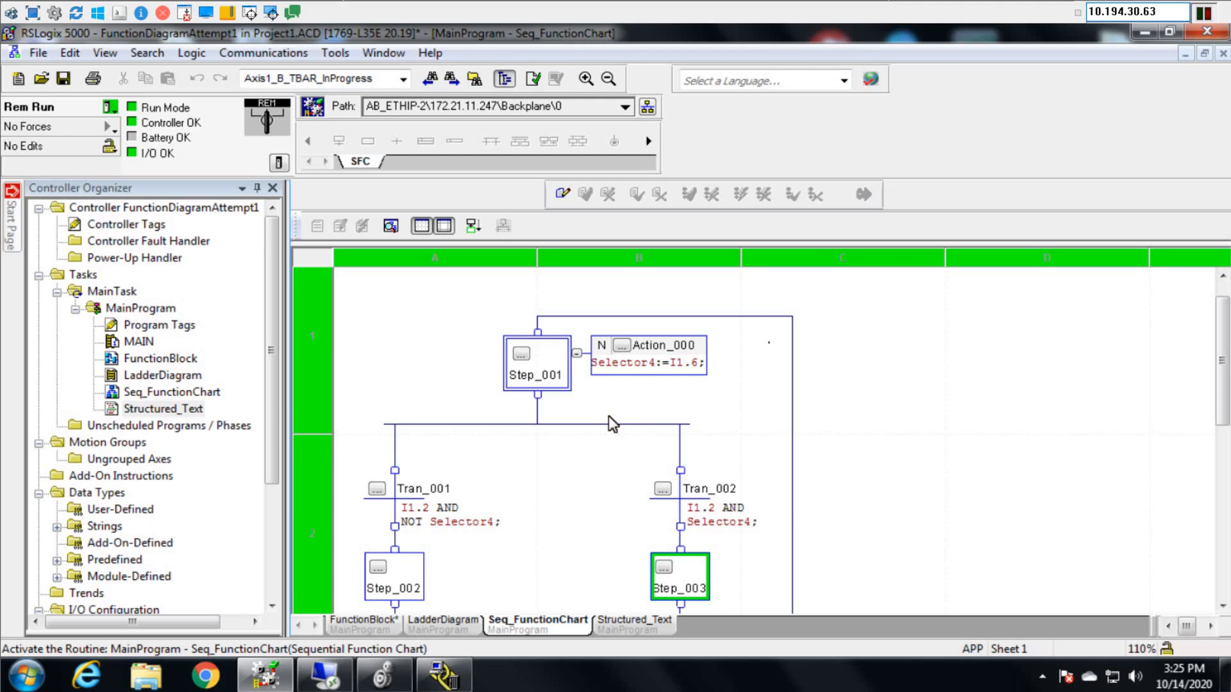
pyautogui.moveTo(624, 370)
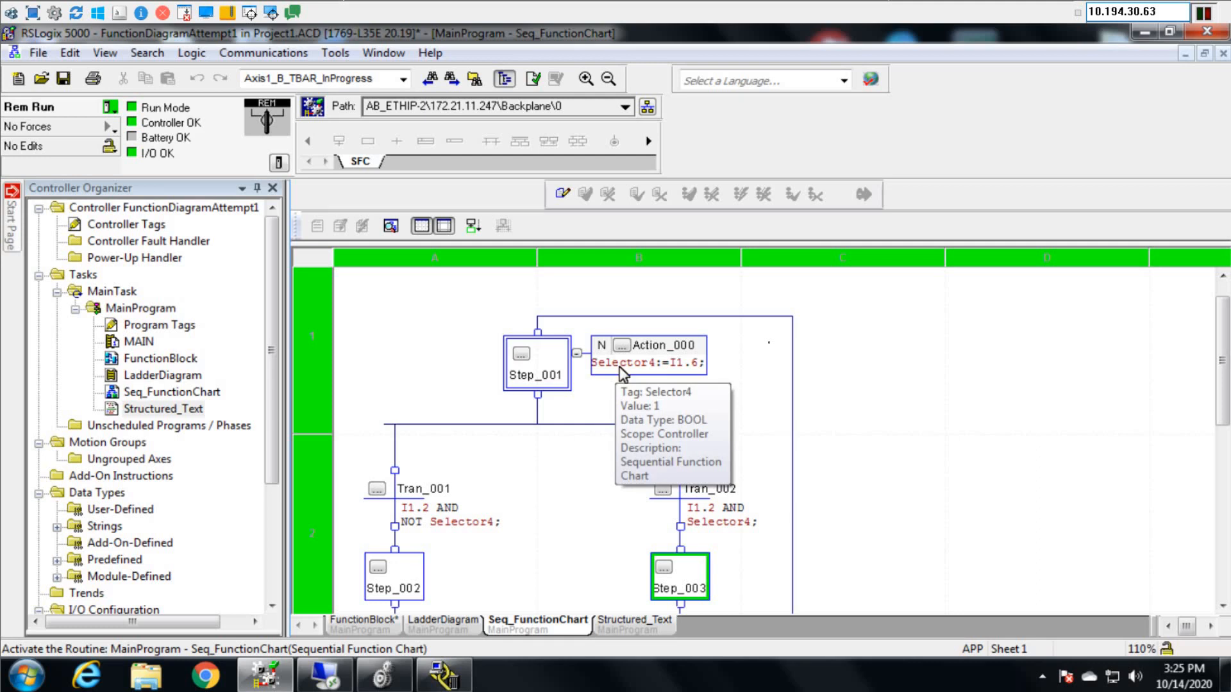
pyautogui.moveTo(682, 363)
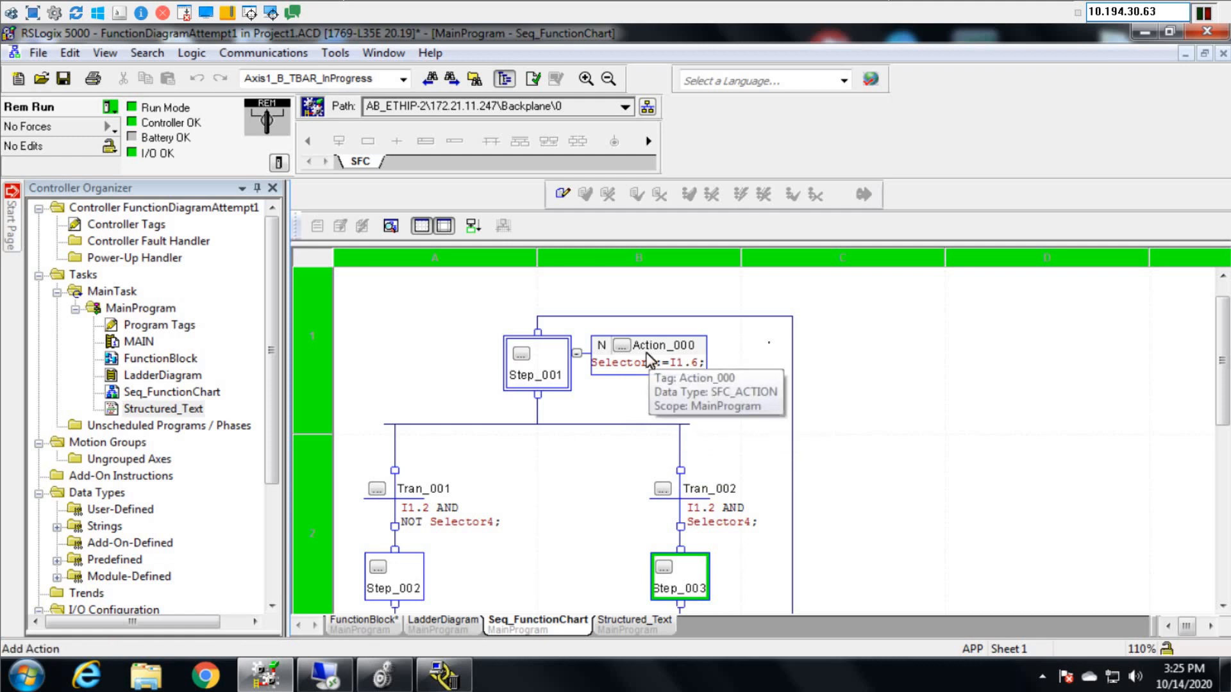
pyautogui.doubleClick(536, 374)
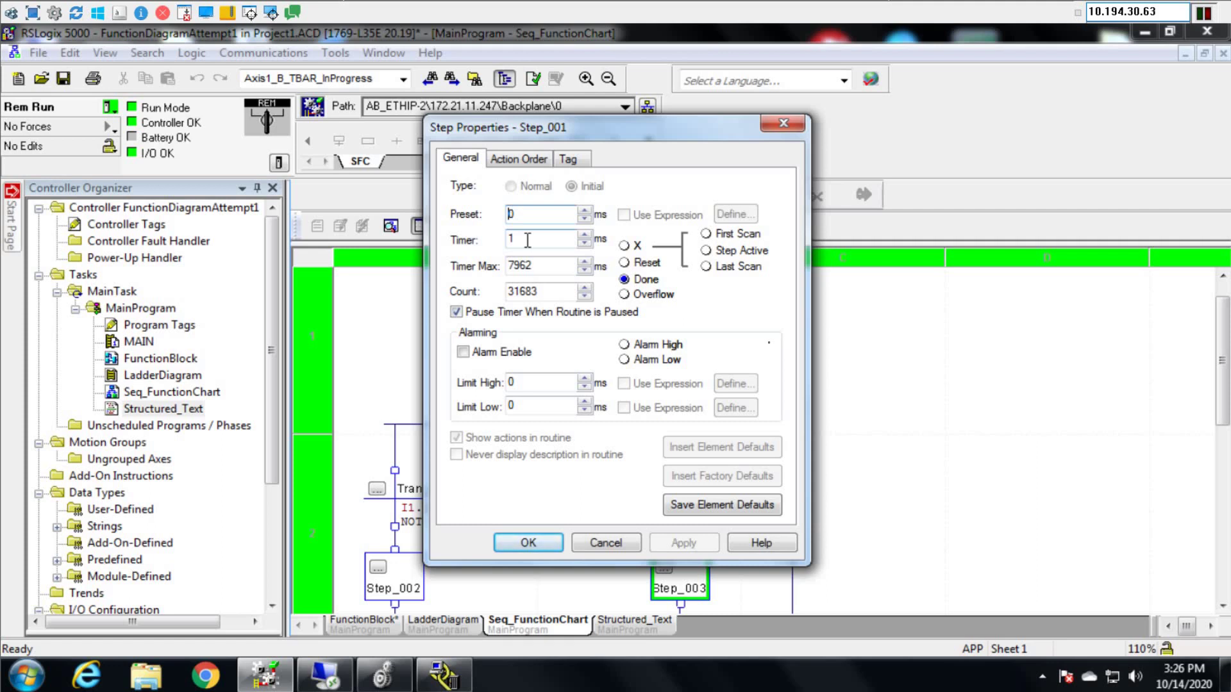
pyautogui.moveTo(558, 232)
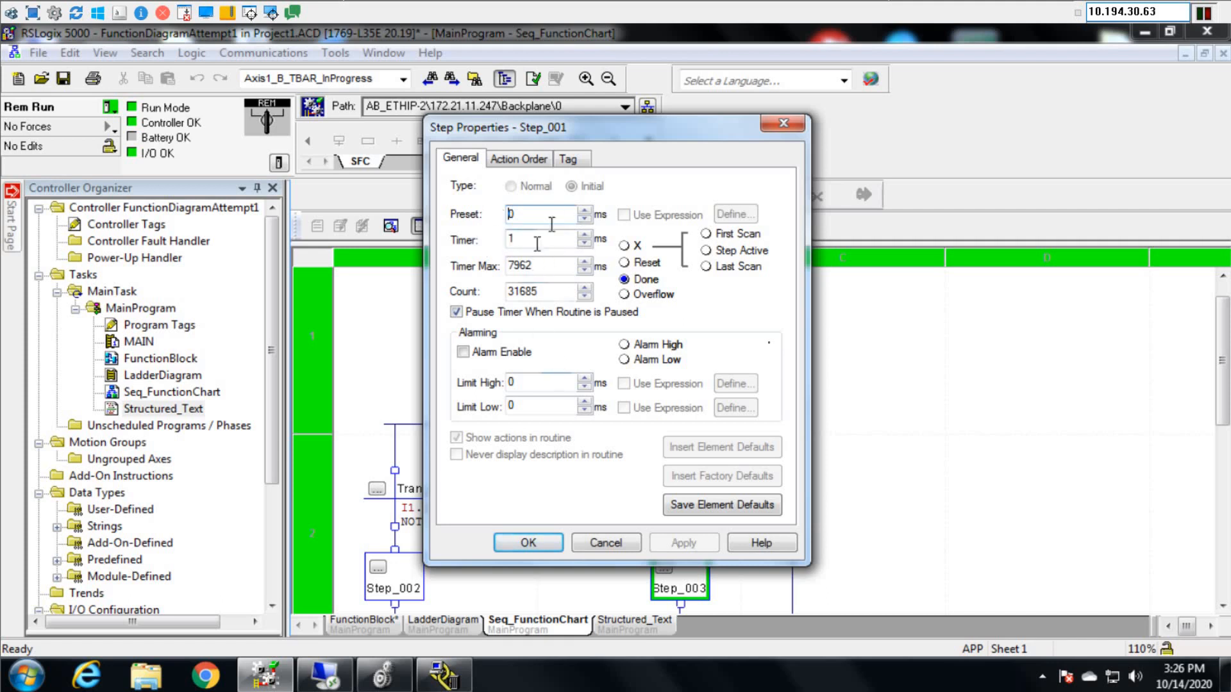
pyautogui.moveTo(536, 265)
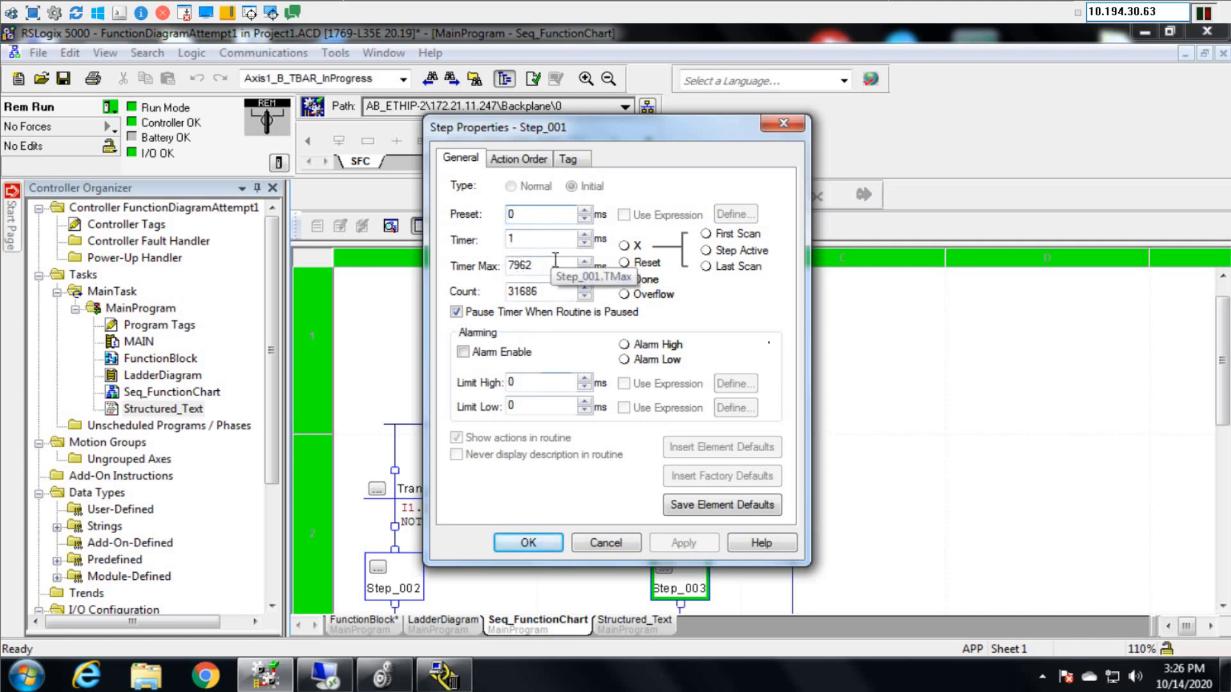
pyautogui.click(625, 279)
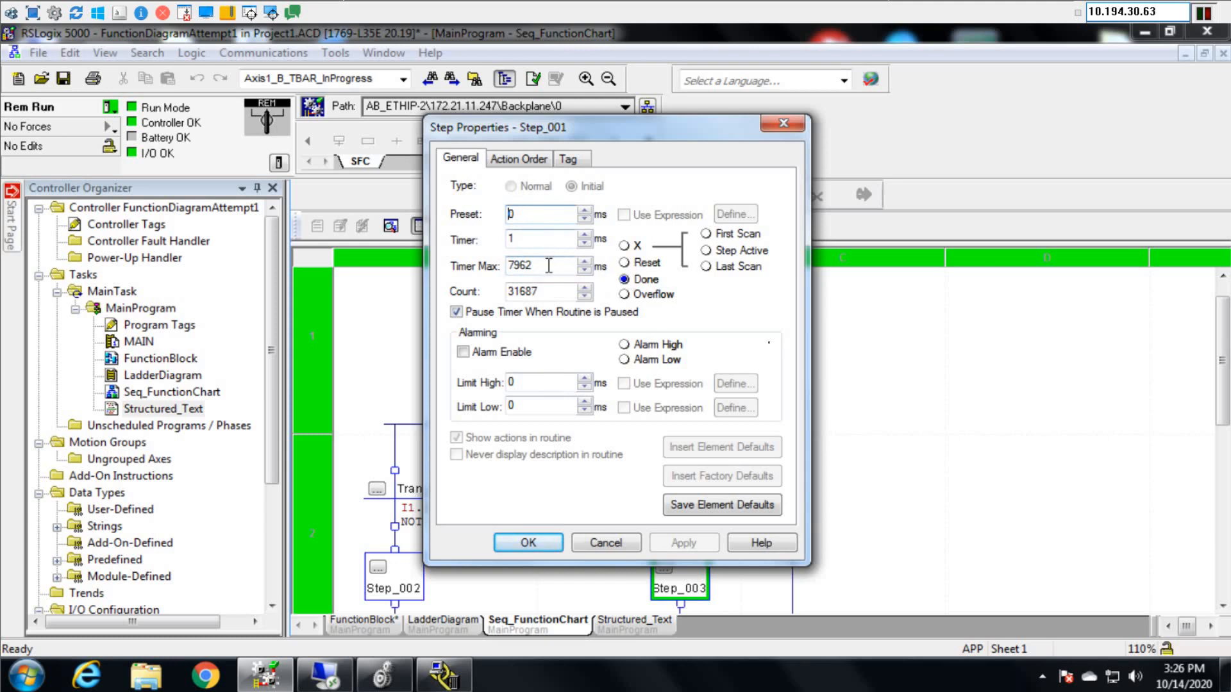
pyautogui.moveTo(538, 239)
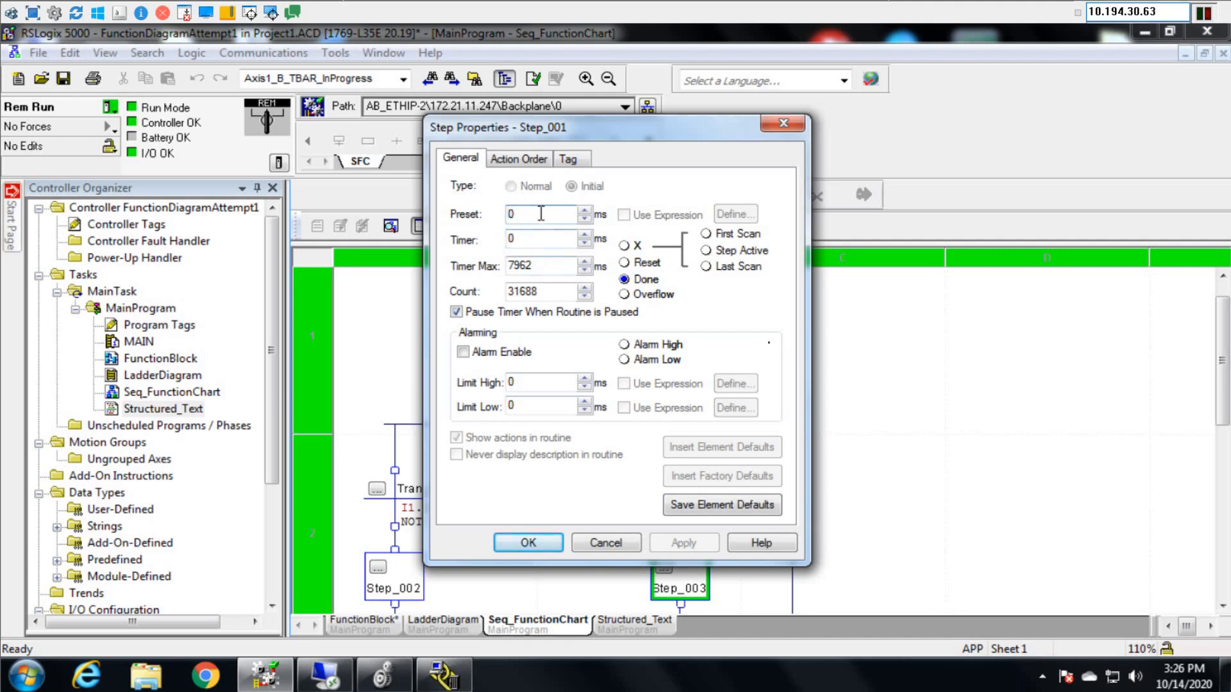
pyautogui.moveTo(541, 213)
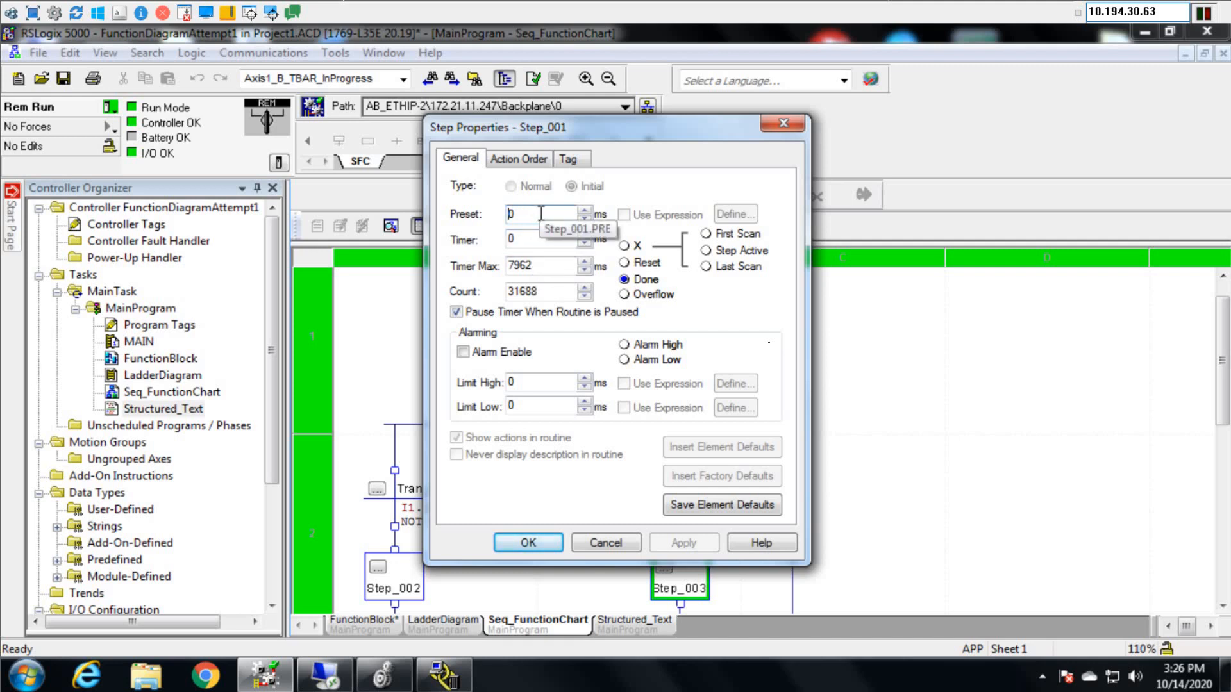
pyautogui.moveTo(542, 240)
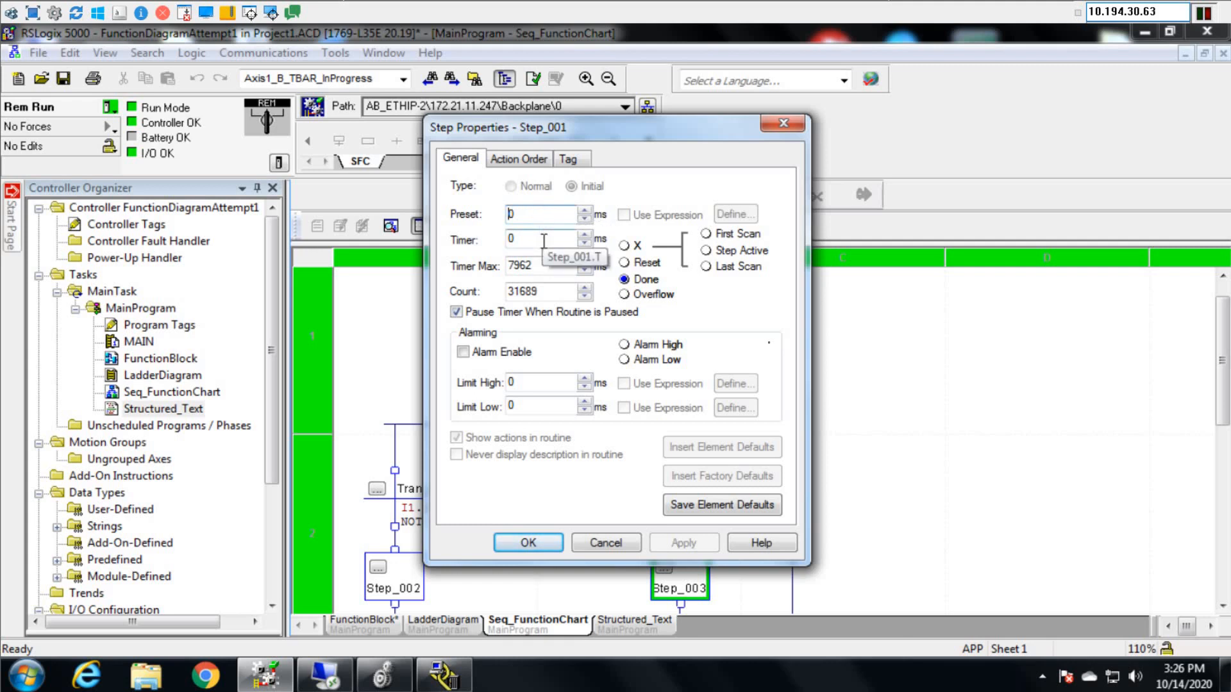
pyautogui.moveTo(557, 265)
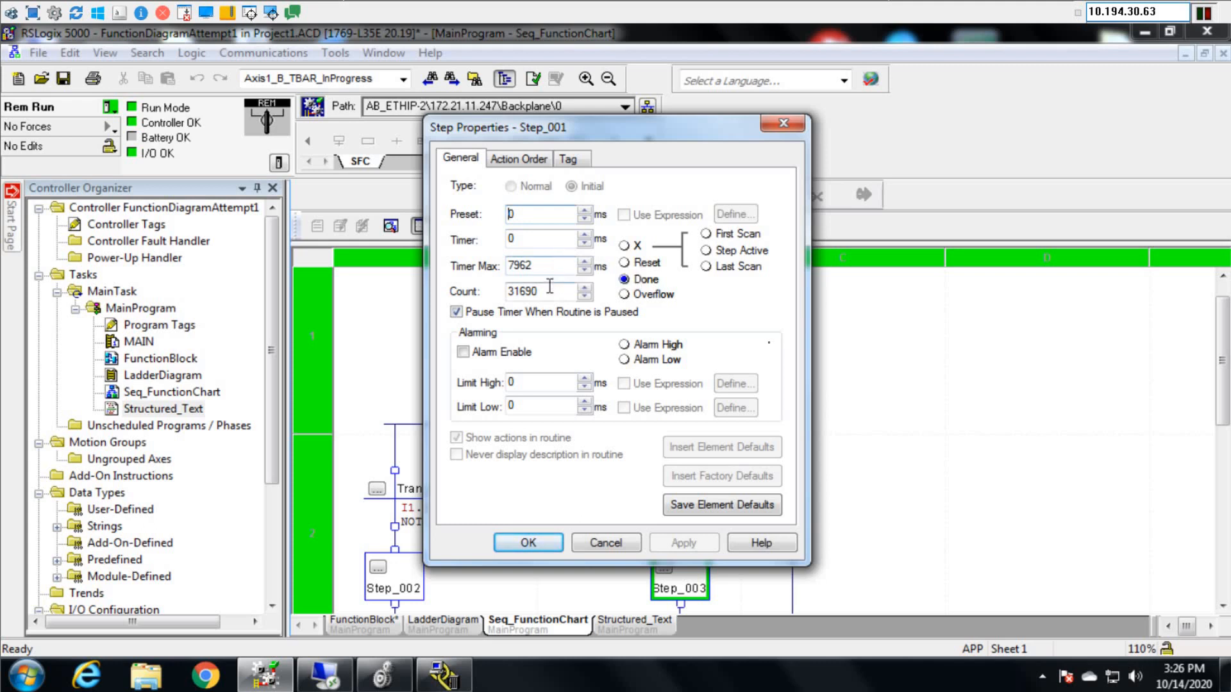
pyautogui.moveTo(549, 291)
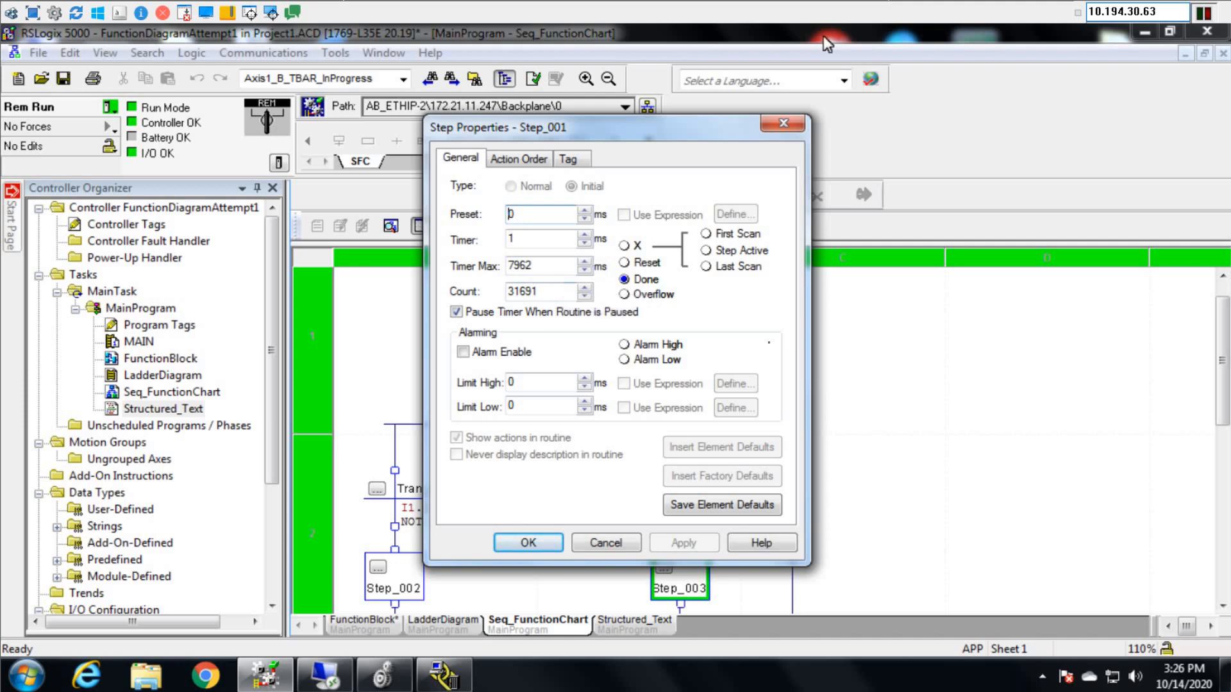
pyautogui.moveTo(781, 132)
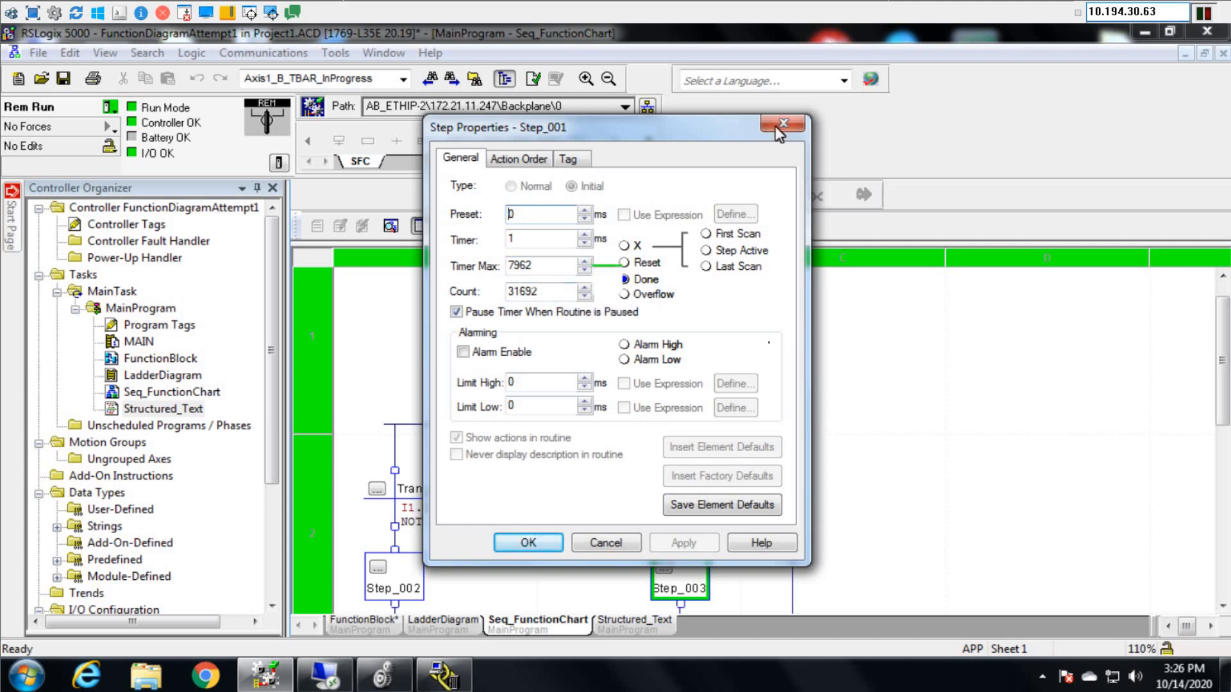
# Step: Dismiss Step_001's properties and display the MainProgram Program Tags list
pyautogui.rightClick(522, 373)
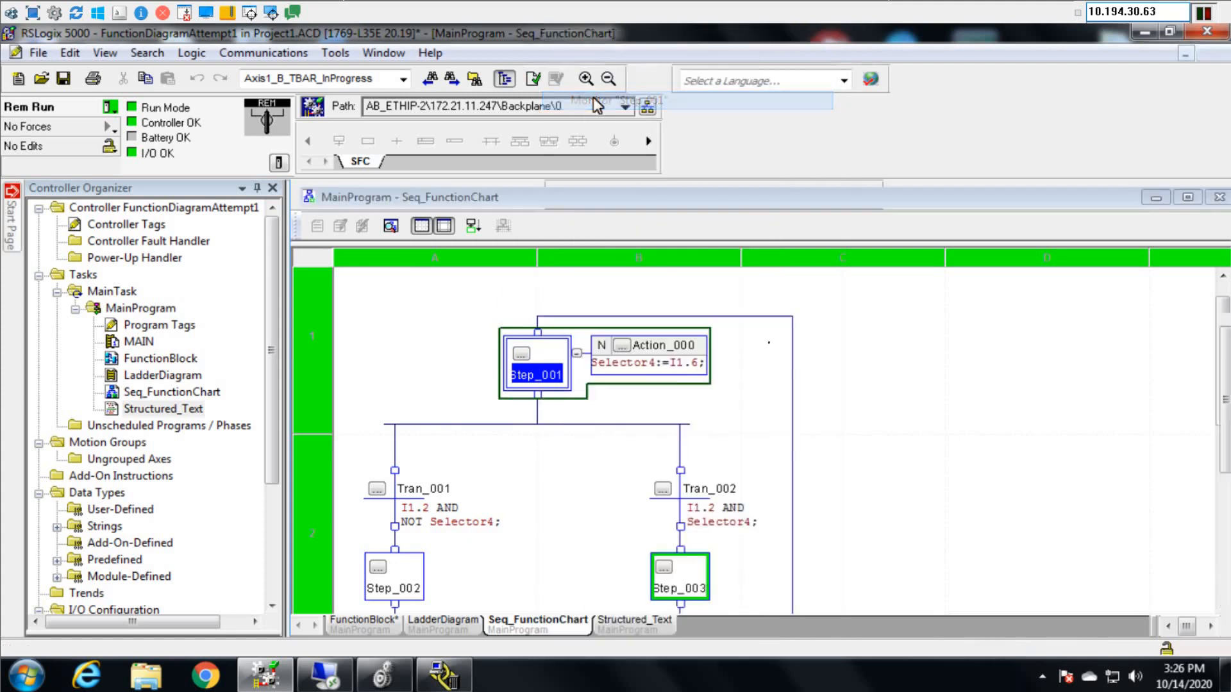
pyautogui.click(158, 324)
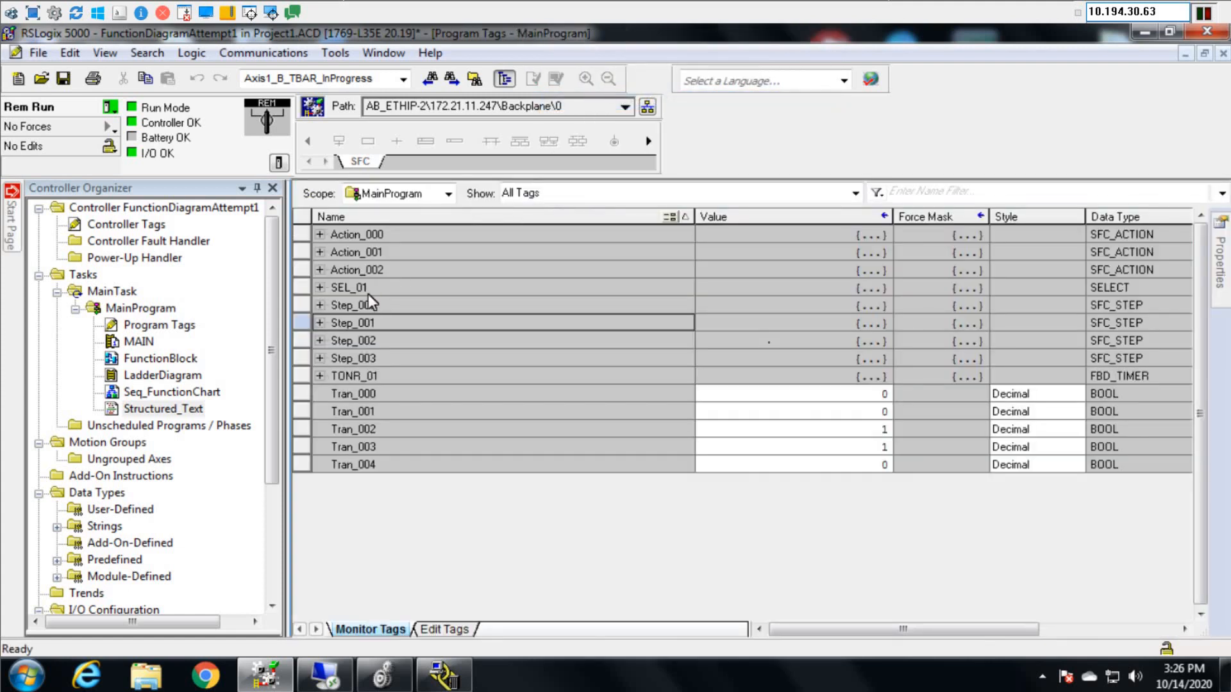
pyautogui.moveTo(1212, 270)
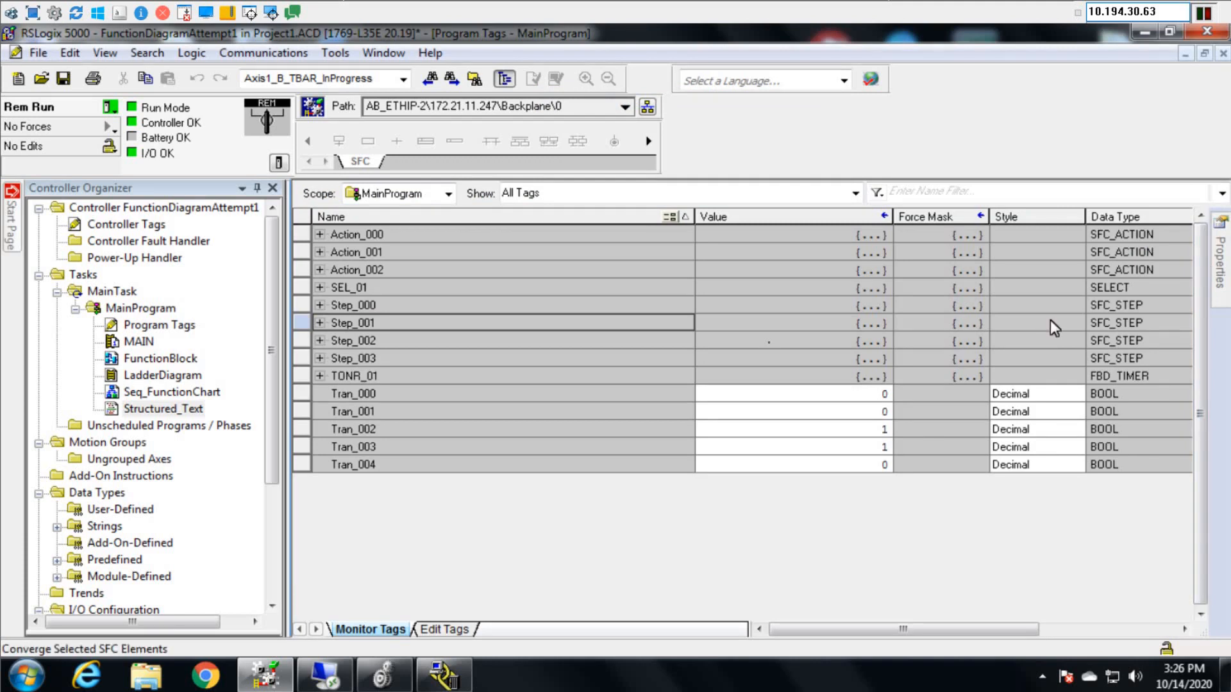
pyautogui.moveTo(1107, 326)
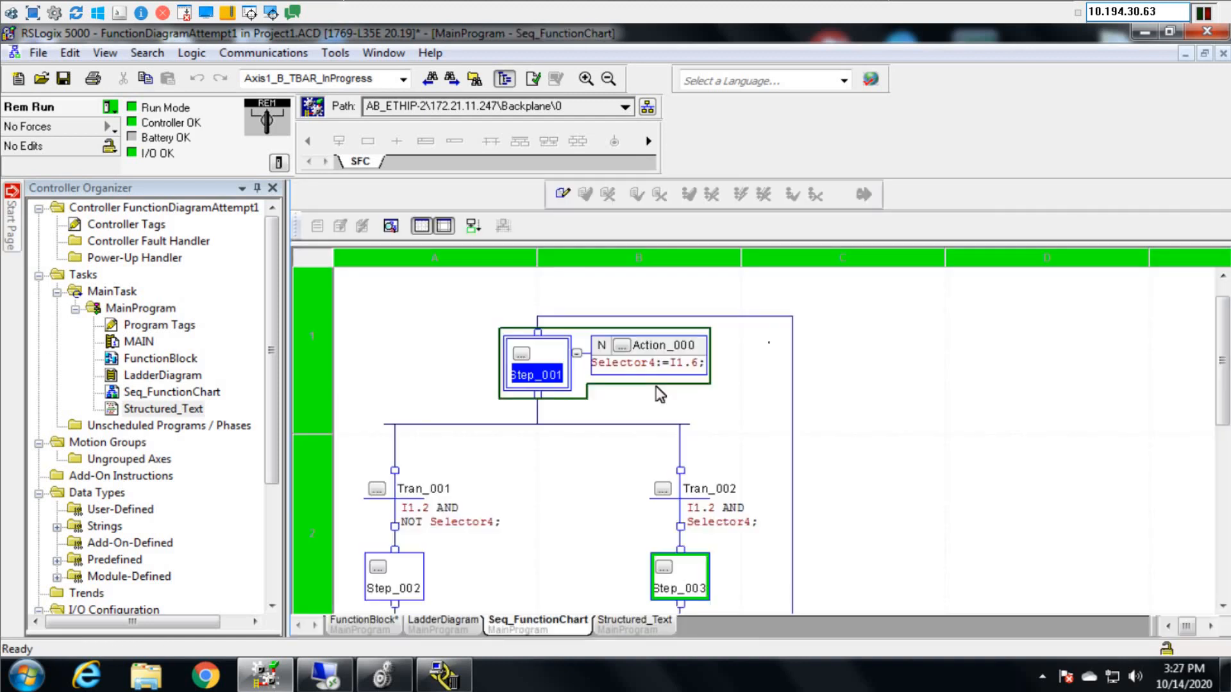
pyautogui.moveTo(648, 369)
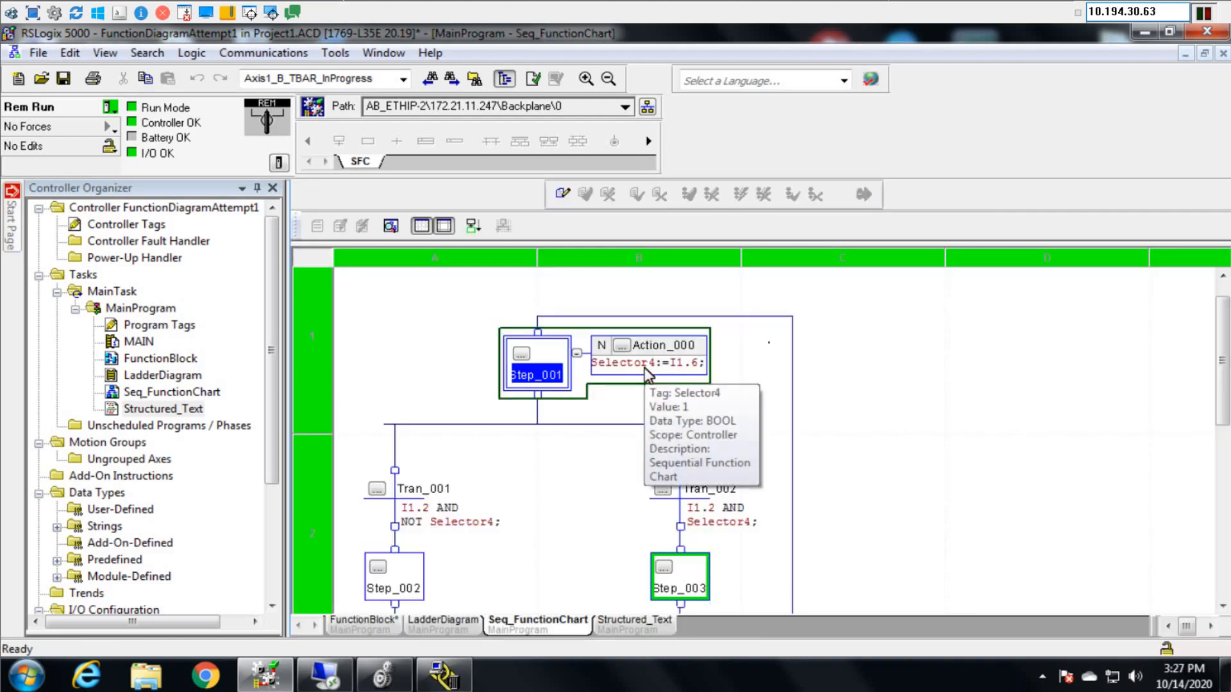
pyautogui.moveTo(604, 354)
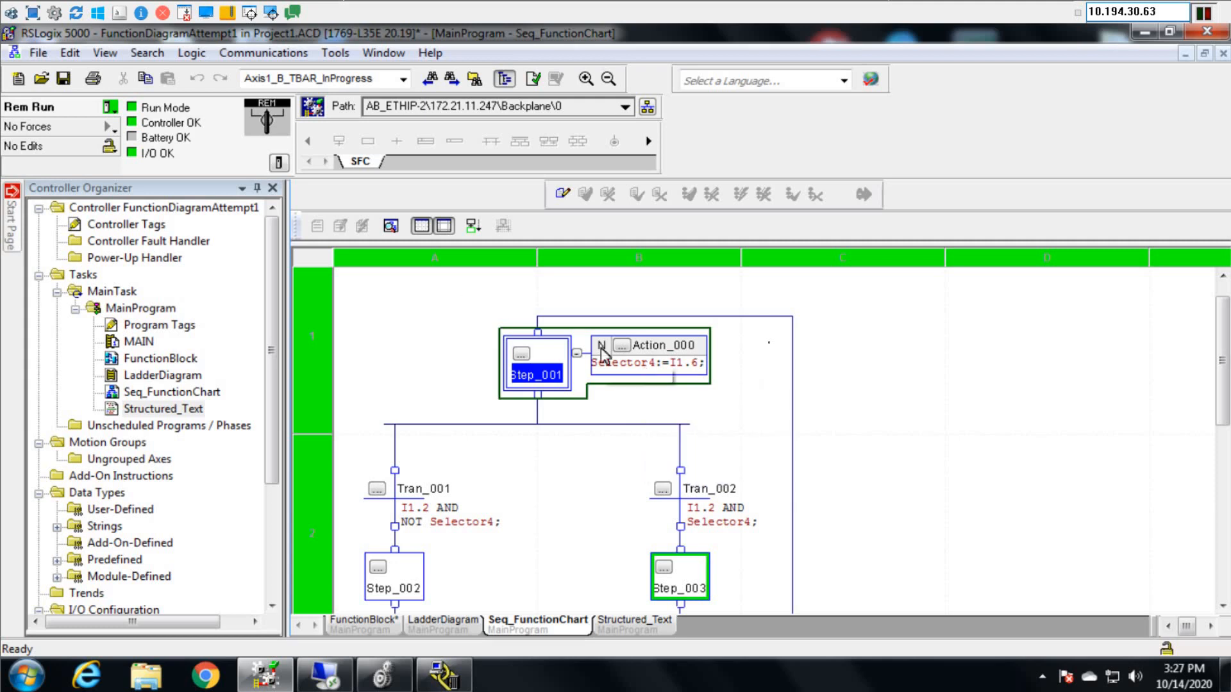
pyautogui.click(563, 194)
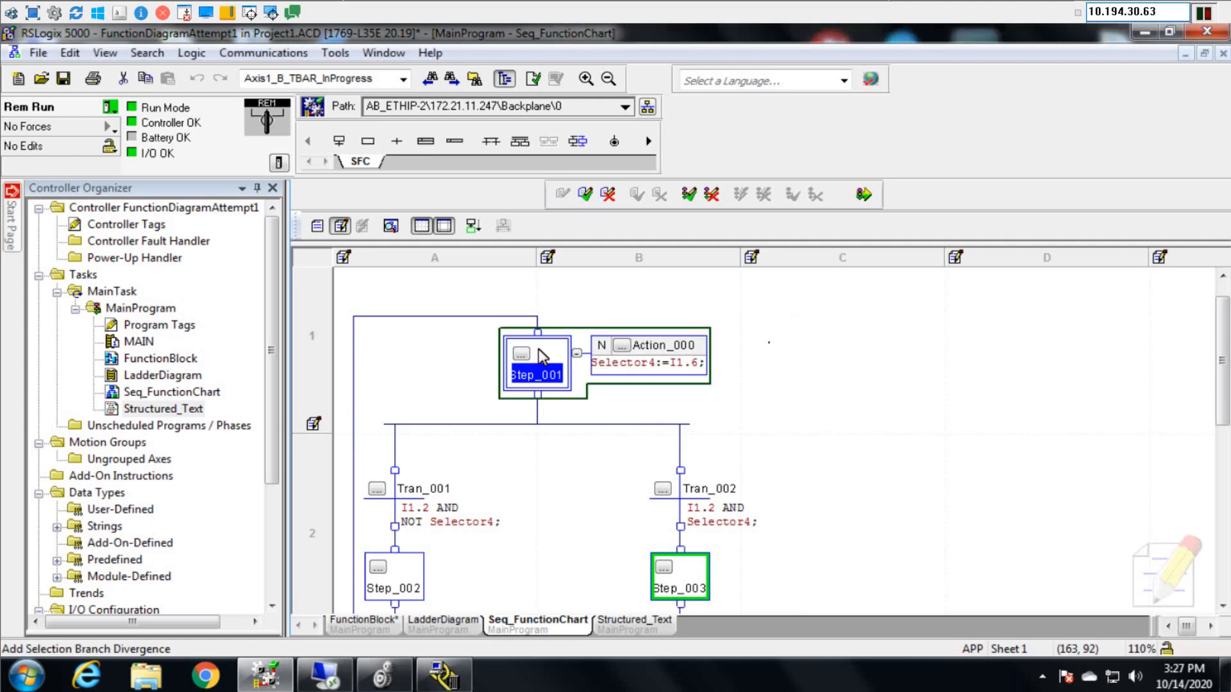
pyautogui.click(425, 141)
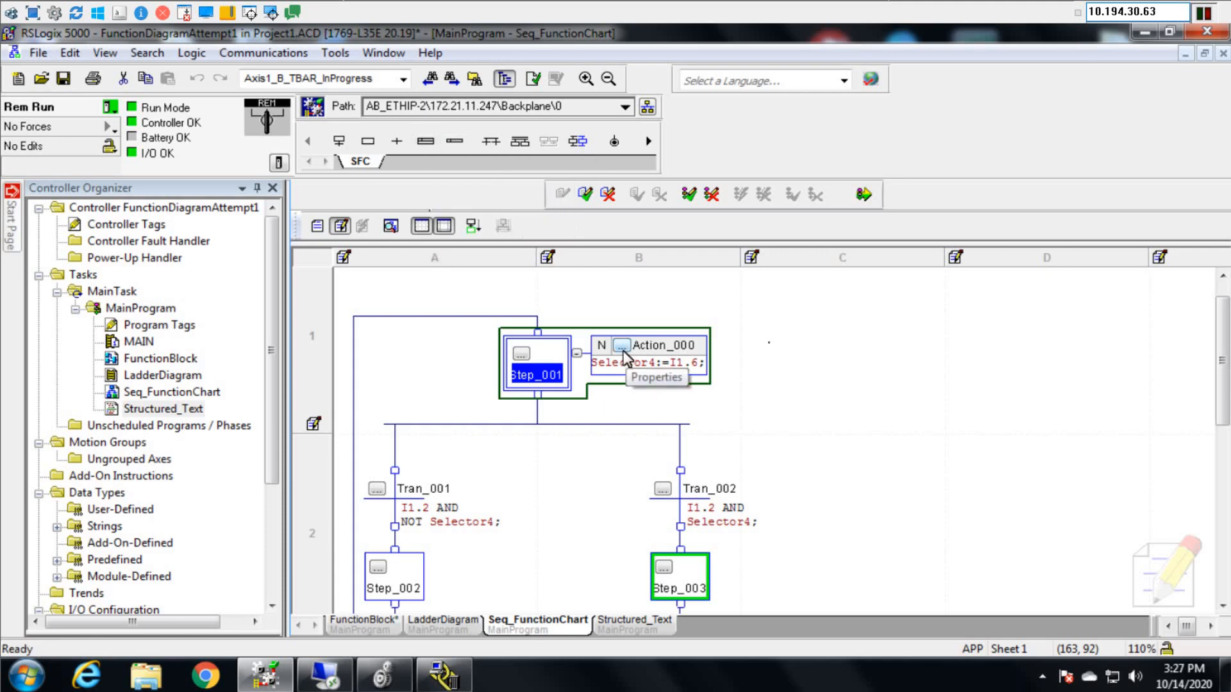
pyautogui.moveTo(609, 400)
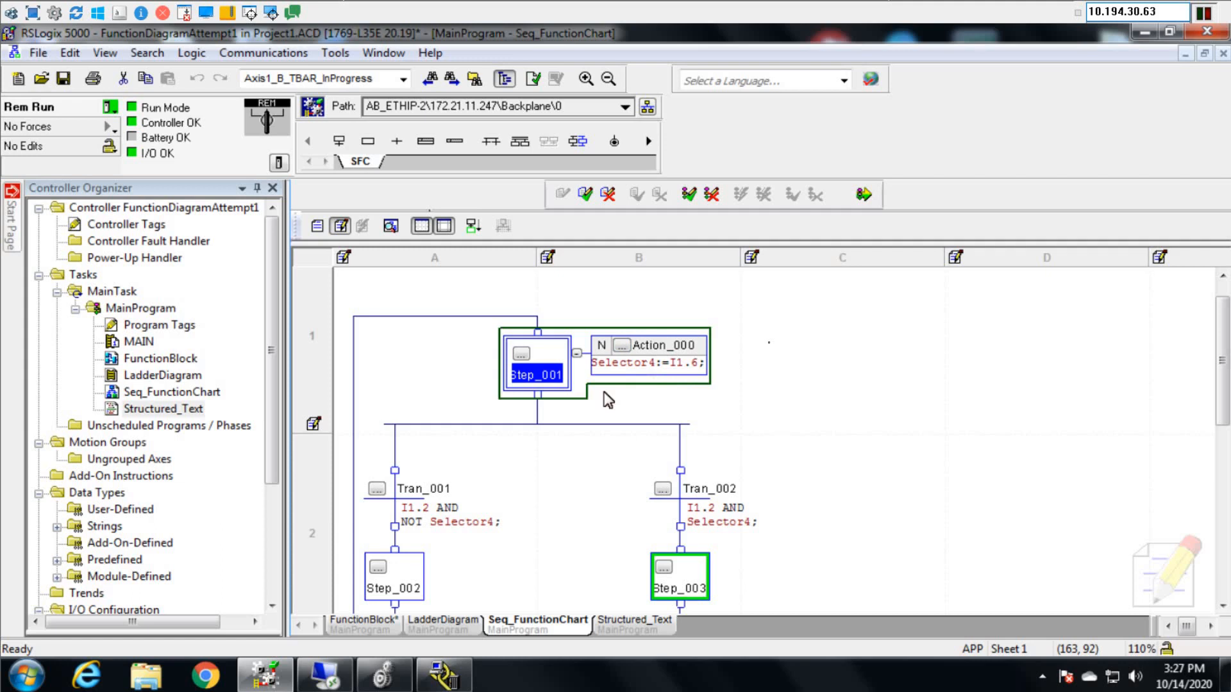
pyautogui.moveTo(527, 461)
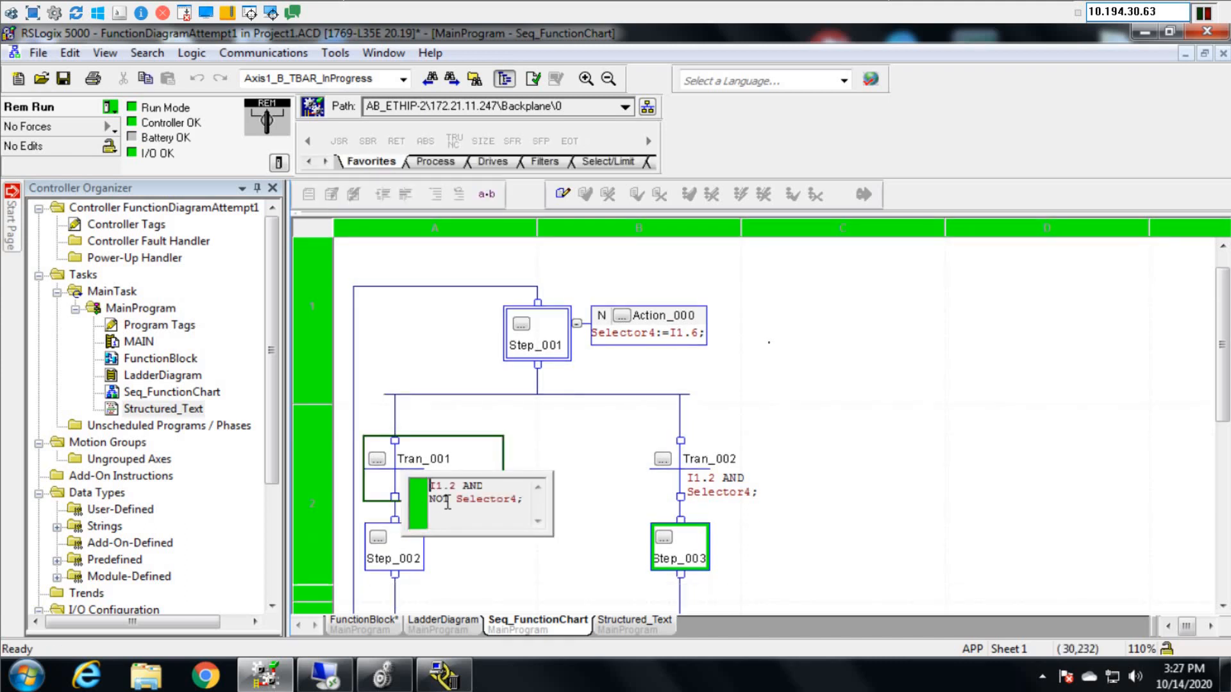
pyautogui.moveTo(590, 454)
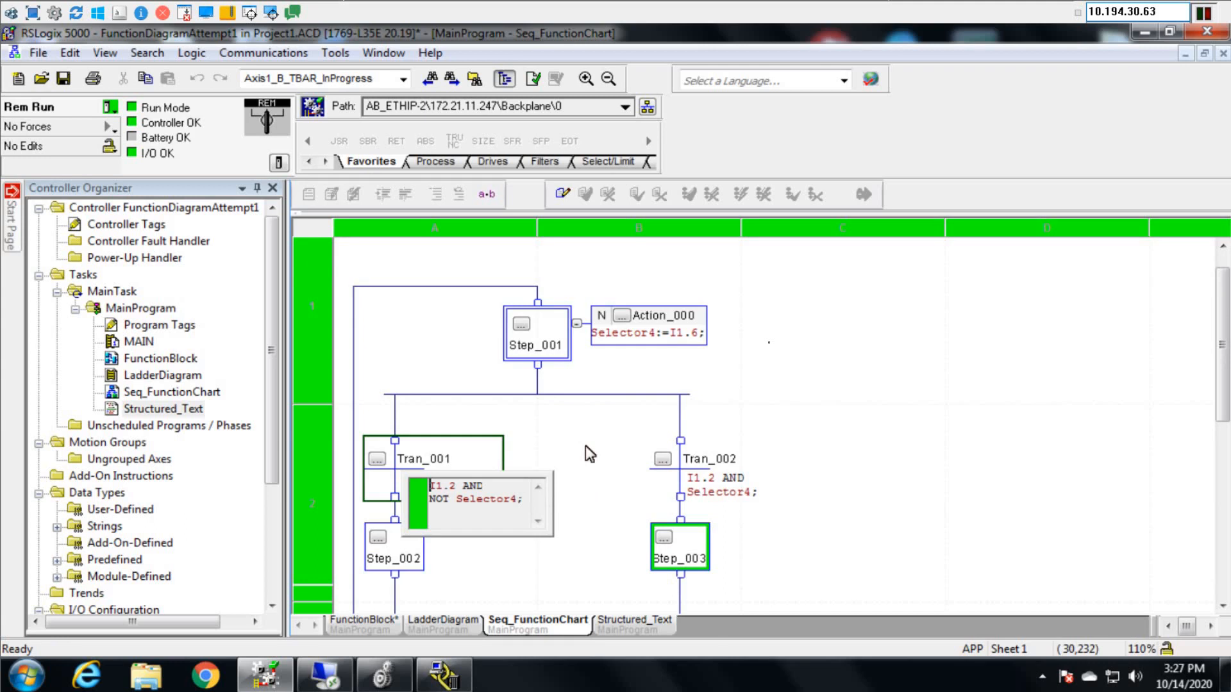
pyautogui.moveTo(437, 473)
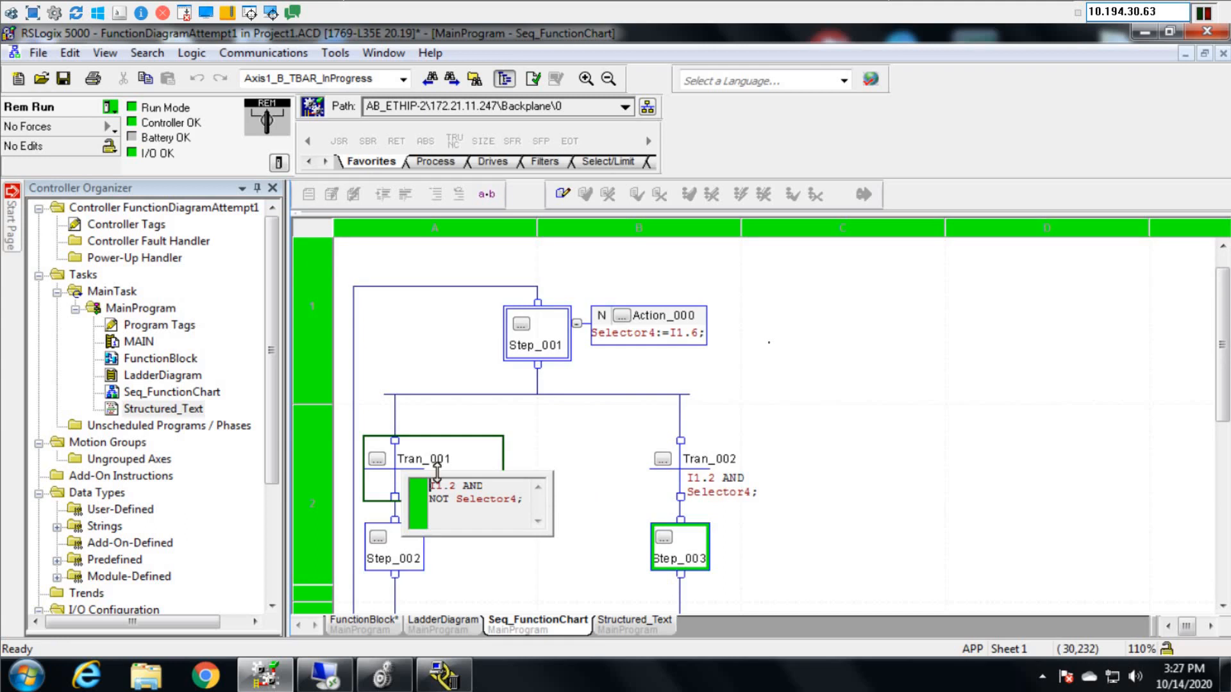
pyautogui.moveTo(443, 548)
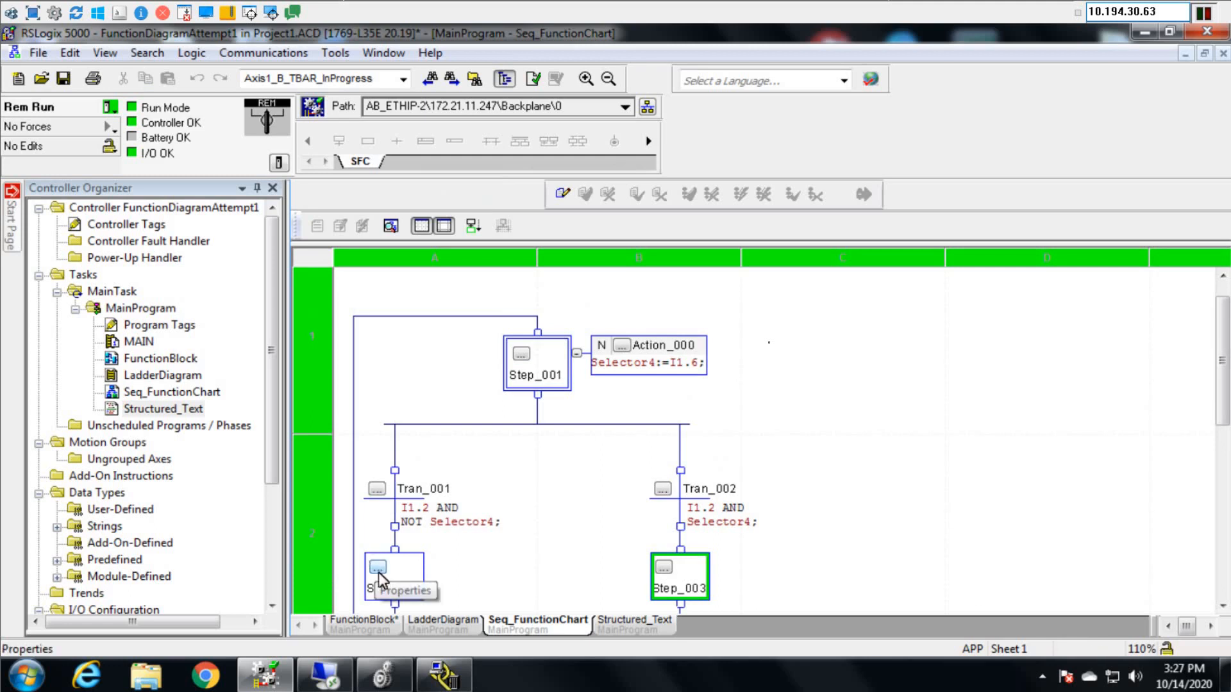
pyautogui.doubleClick(394, 573)
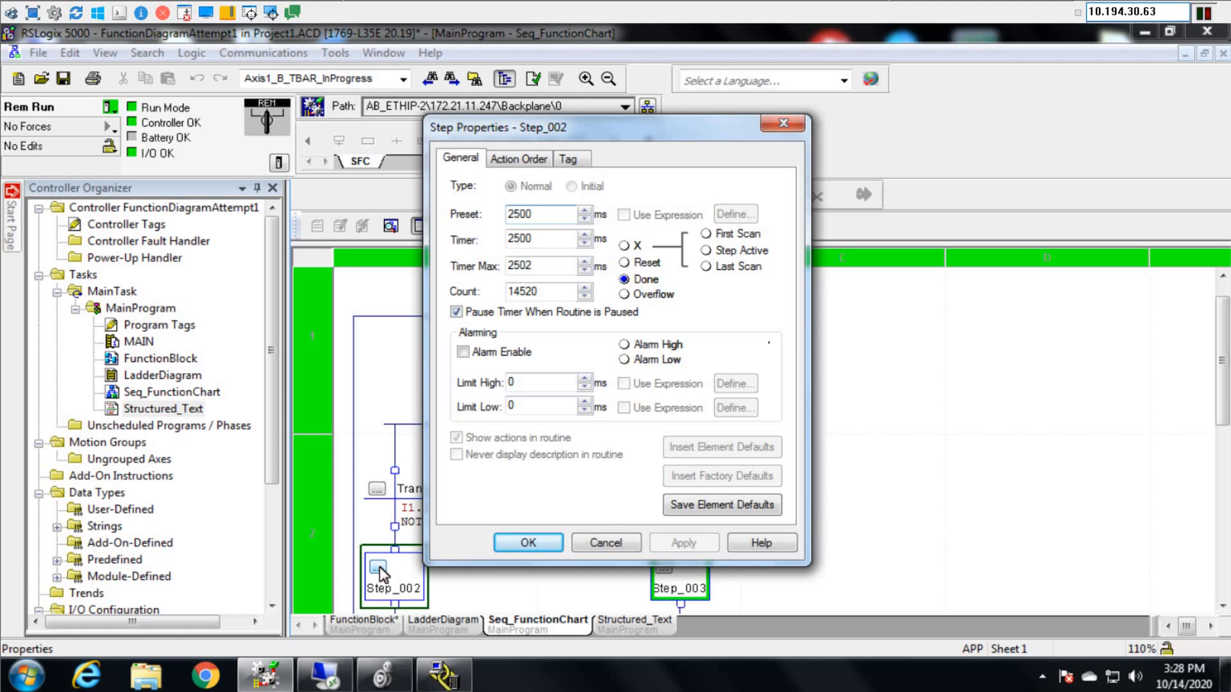
pyautogui.moveTo(605, 542)
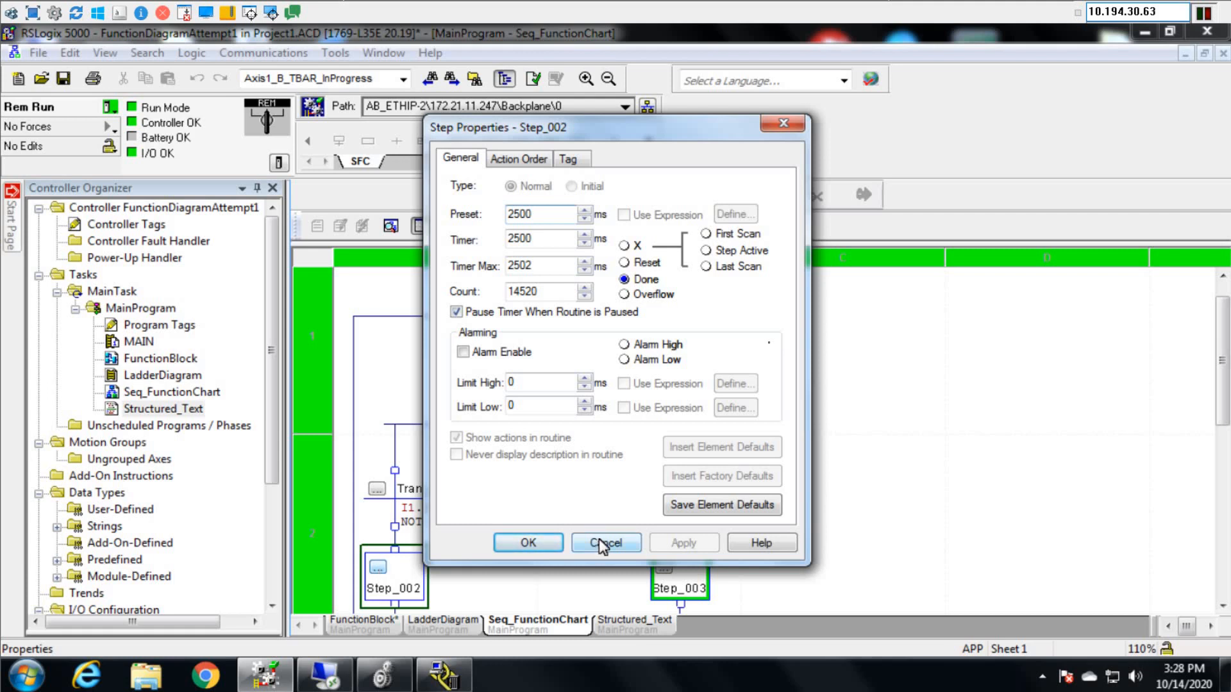
pyautogui.click(605, 542)
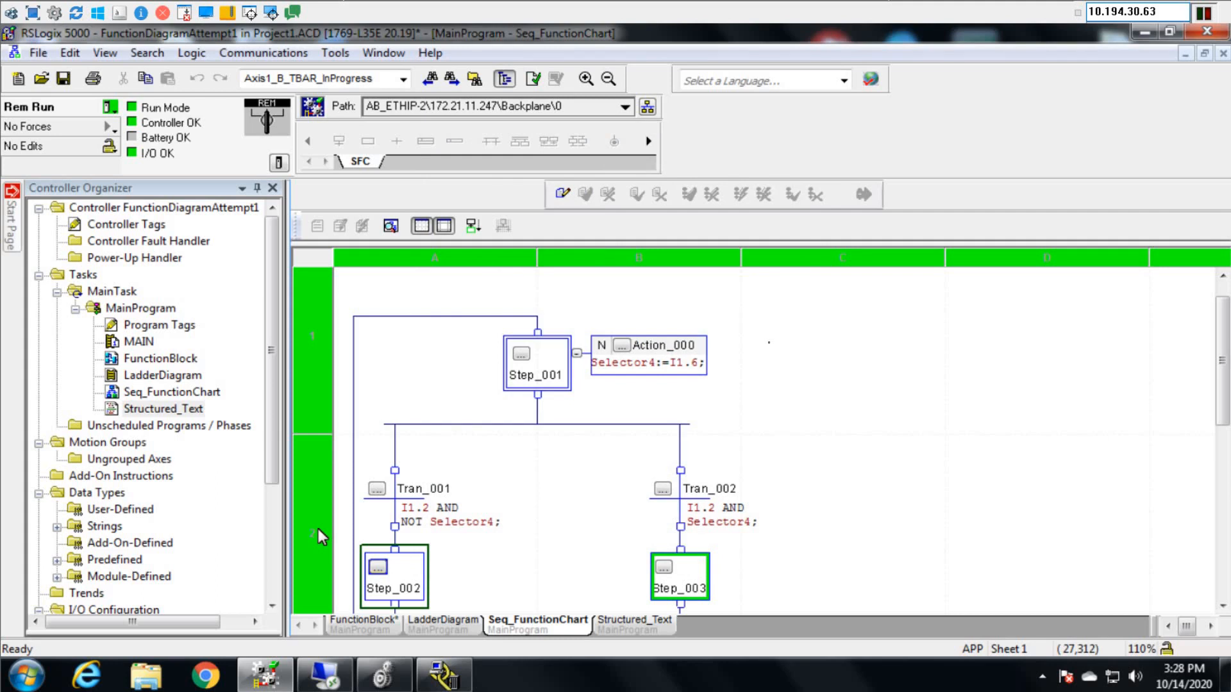
pyautogui.moveTo(749, 491)
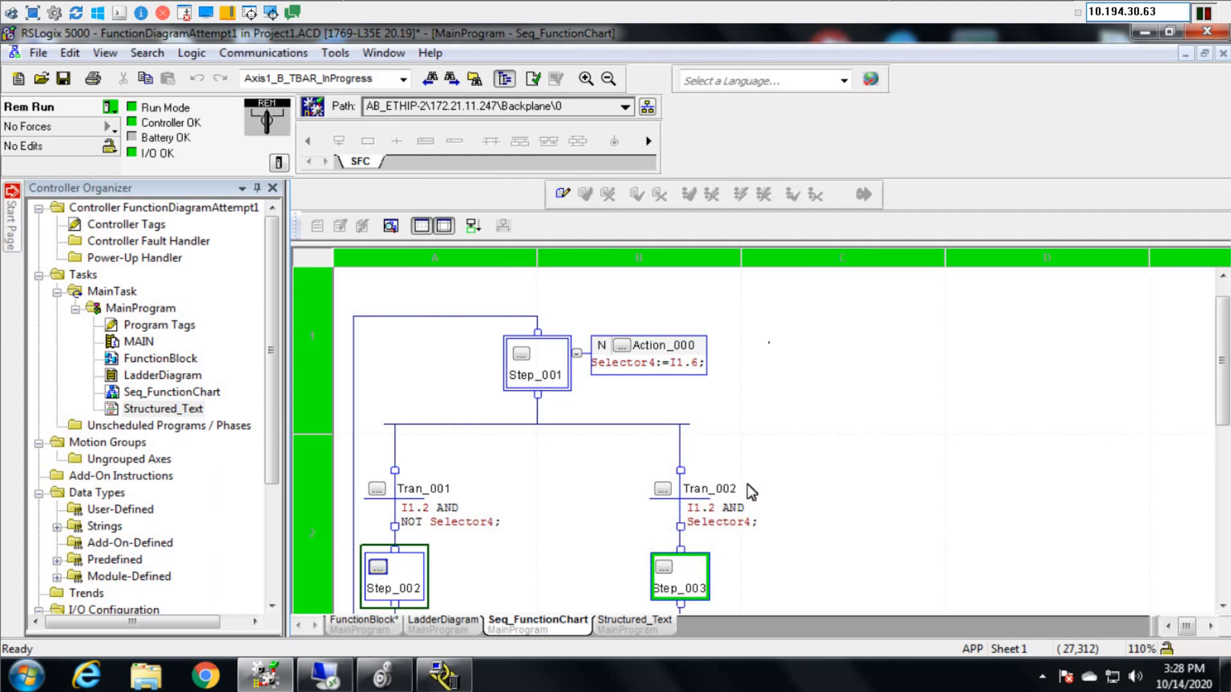
pyautogui.moveTo(704, 522)
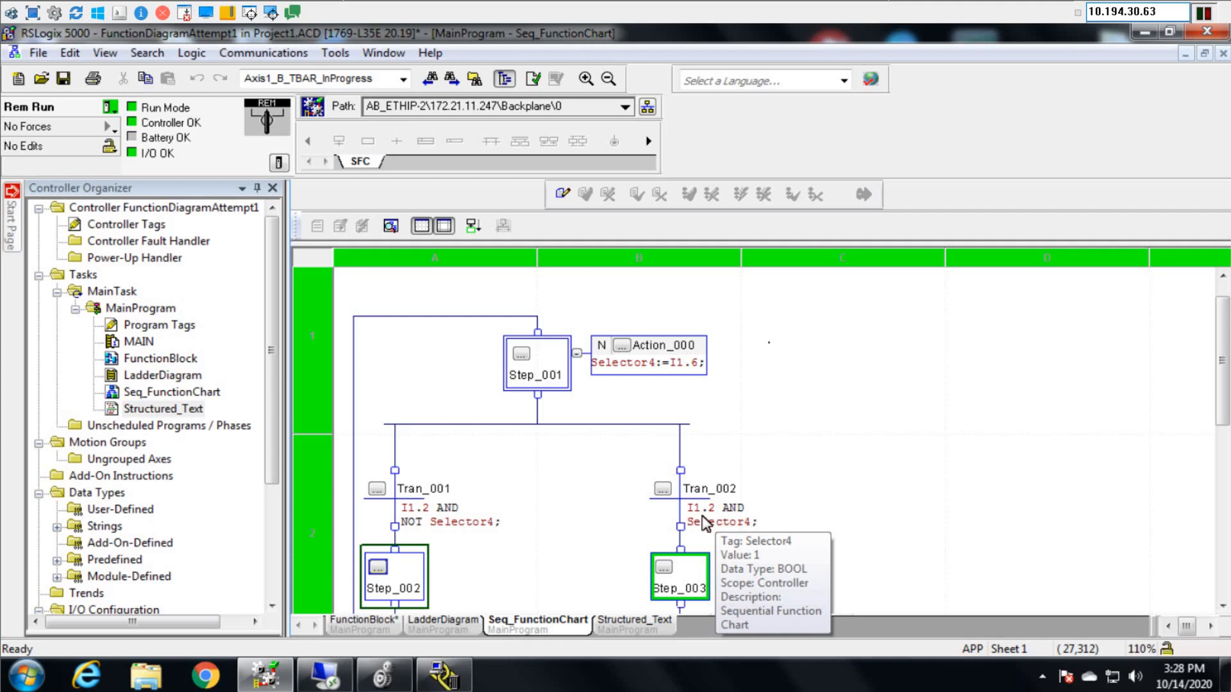
pyautogui.moveTo(707, 634)
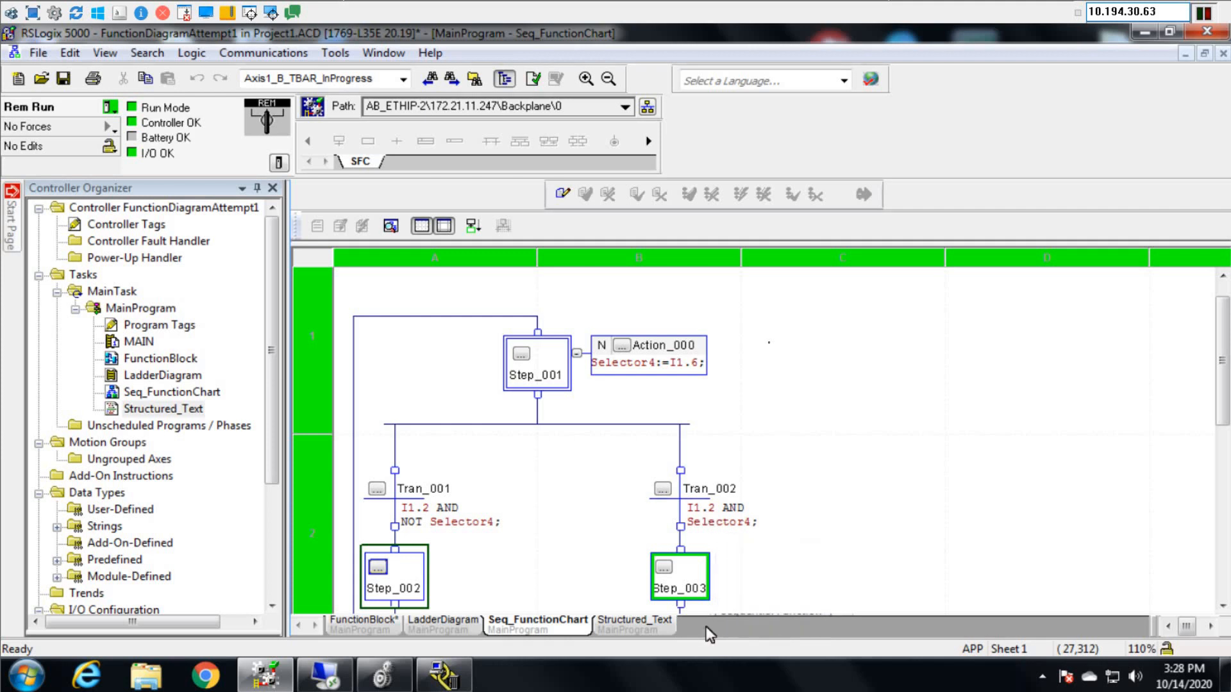
pyautogui.doubleClick(678, 577)
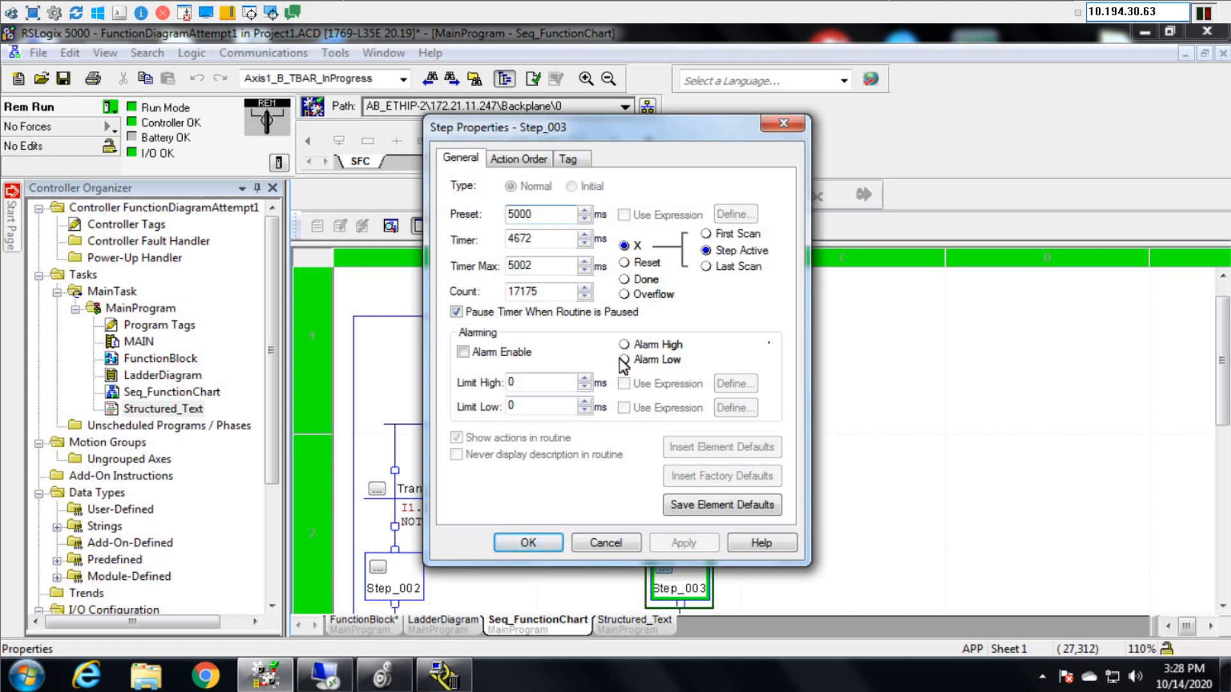
pyautogui.moveTo(632, 379)
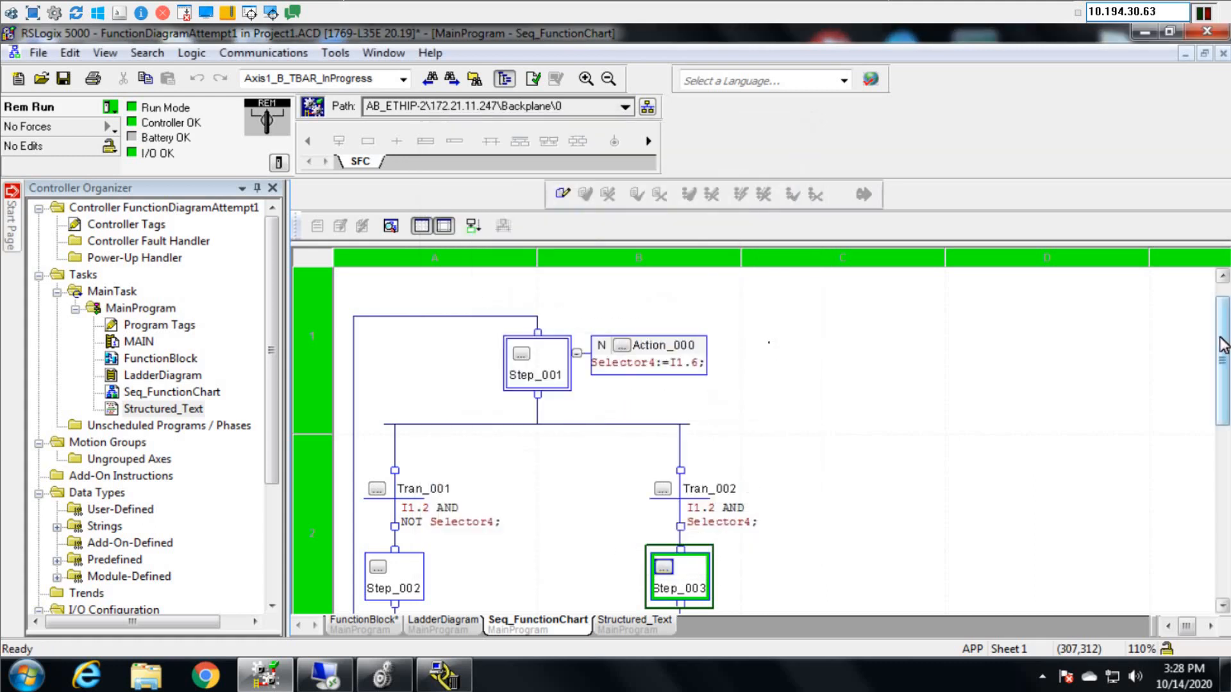
# Step: Scroll the chart to show Tran_003 (Step_002.dn) and Tran_004 (Step_003.dn) below the timed steps
pyautogui.scroll(-3)
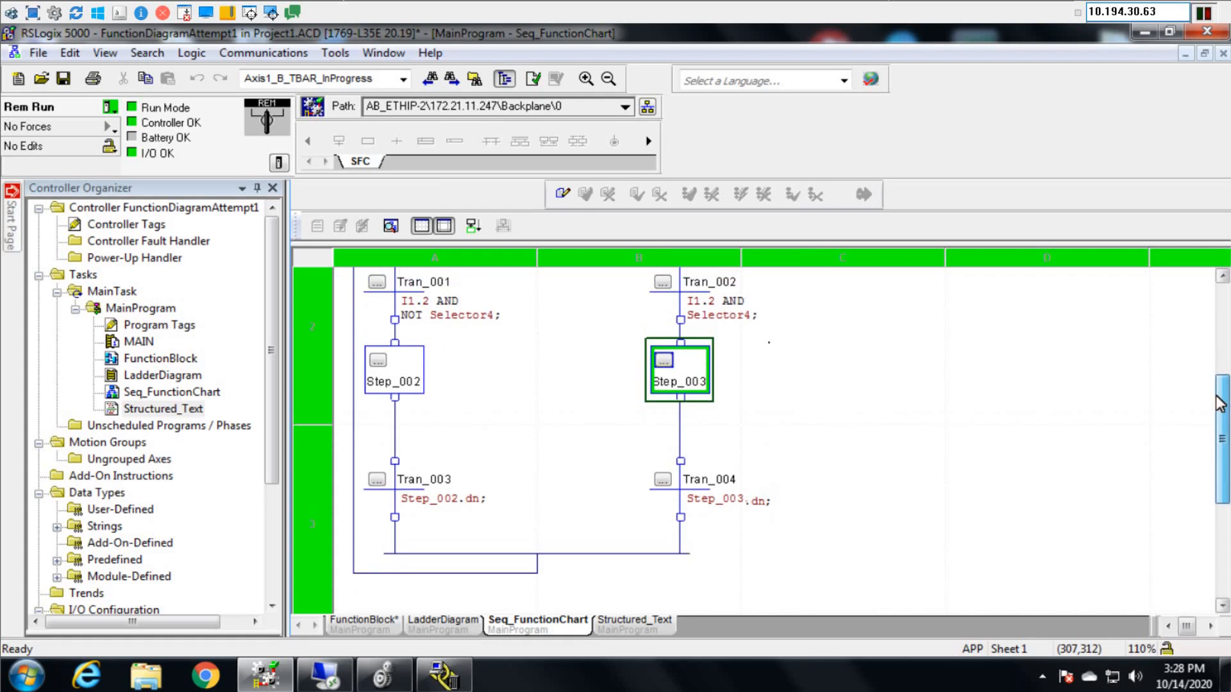
pyautogui.moveTo(451, 501)
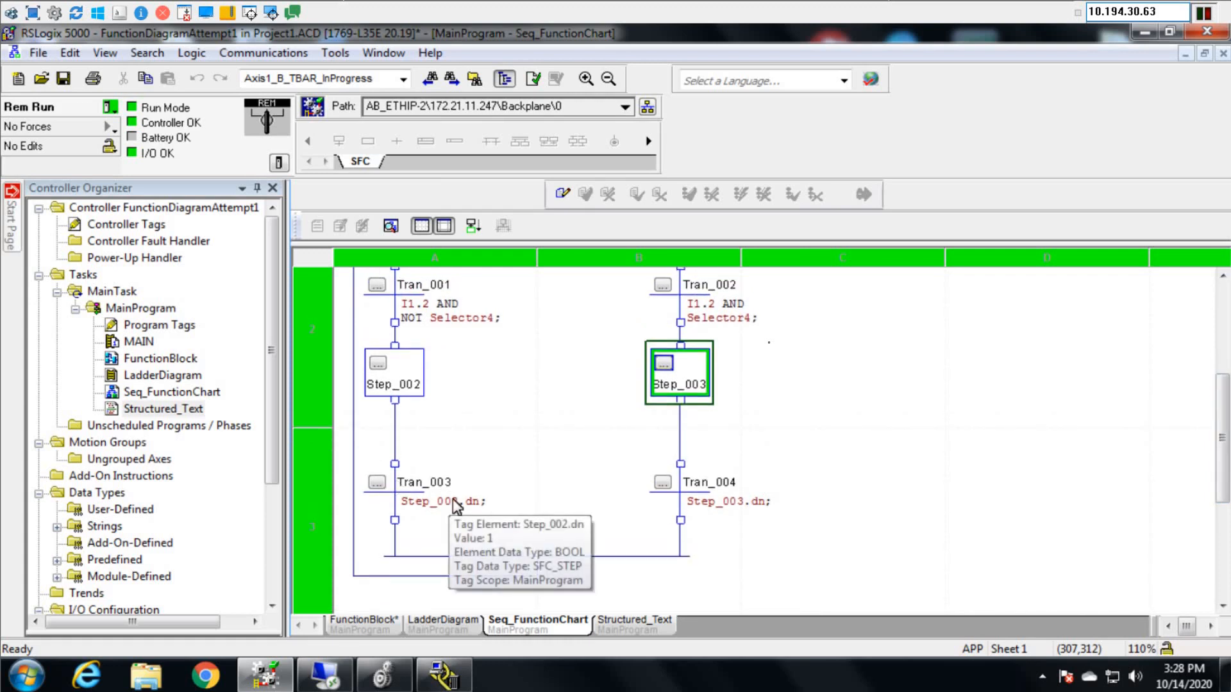
pyautogui.moveTo(407, 500)
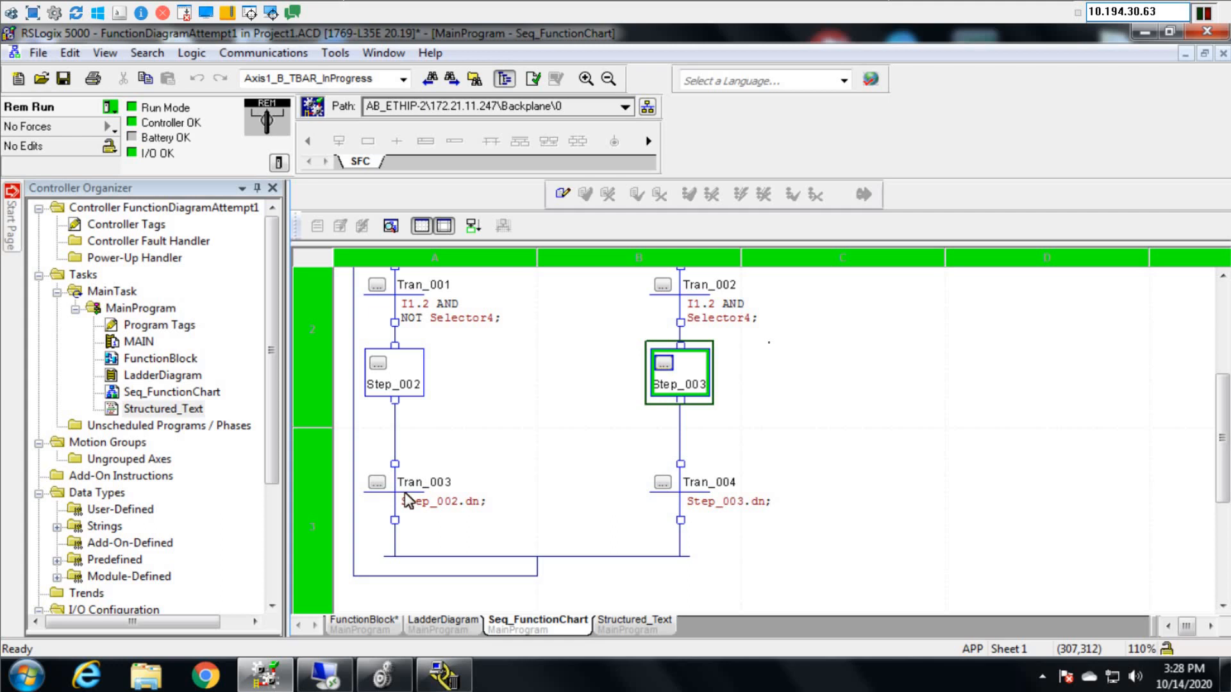
pyautogui.moveTo(432, 469)
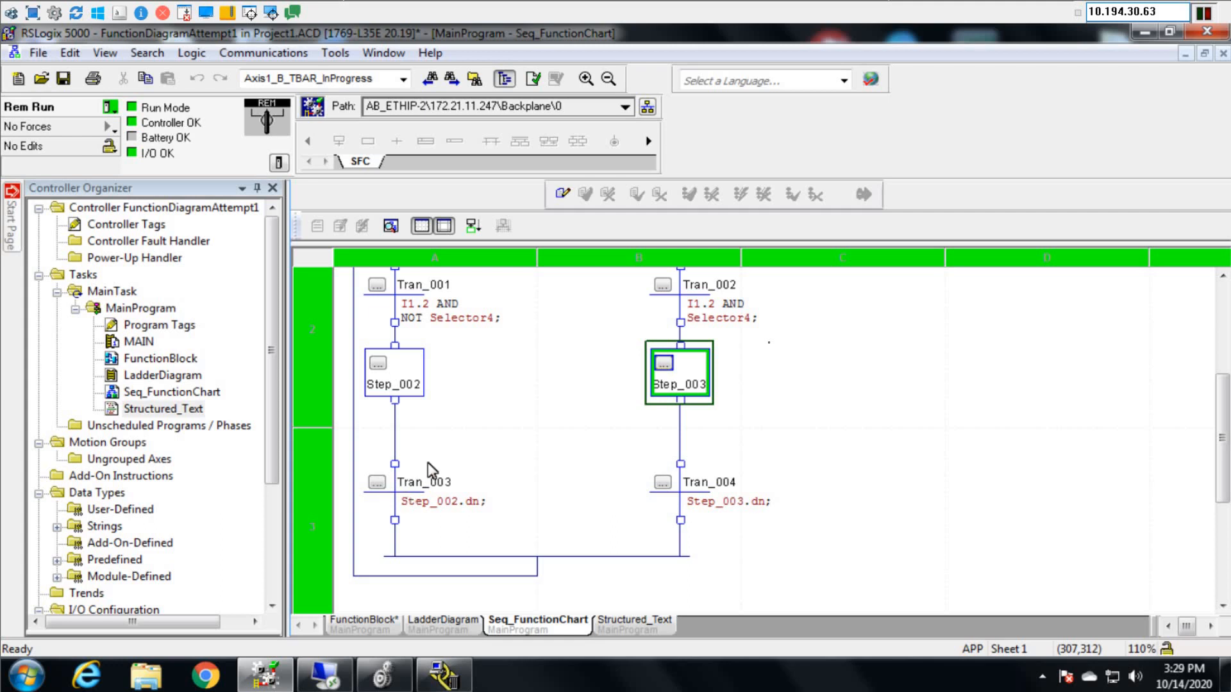
pyautogui.scroll(3)
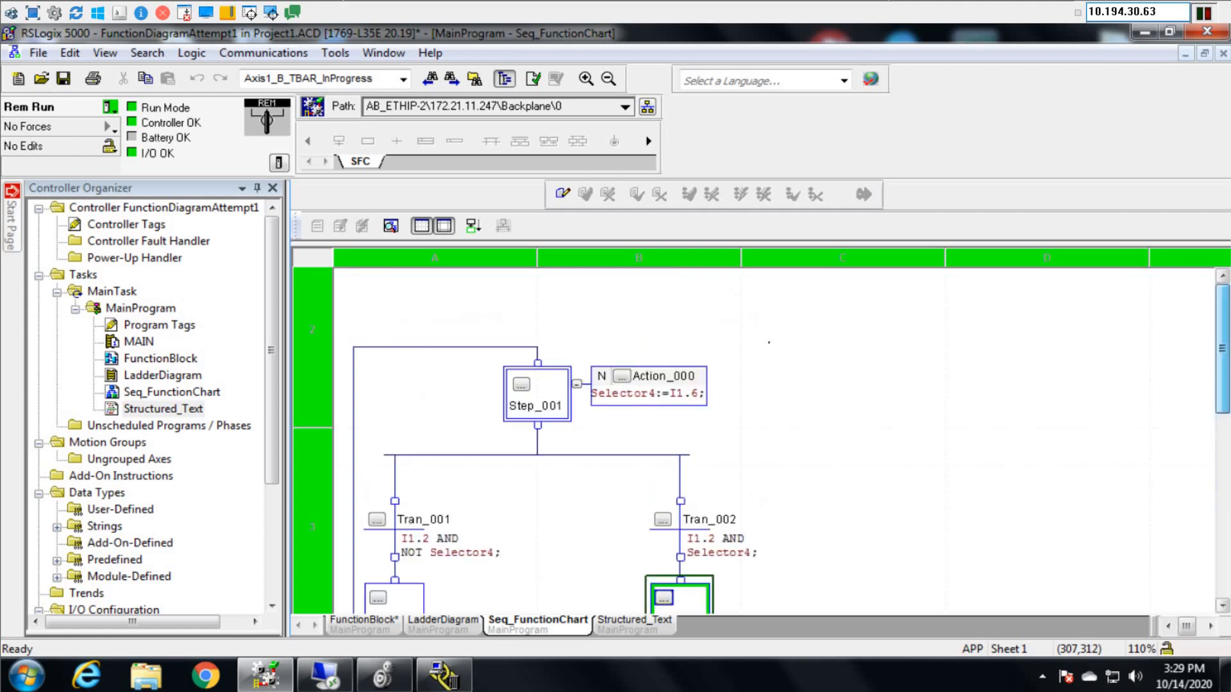
pyautogui.moveTo(530, 352)
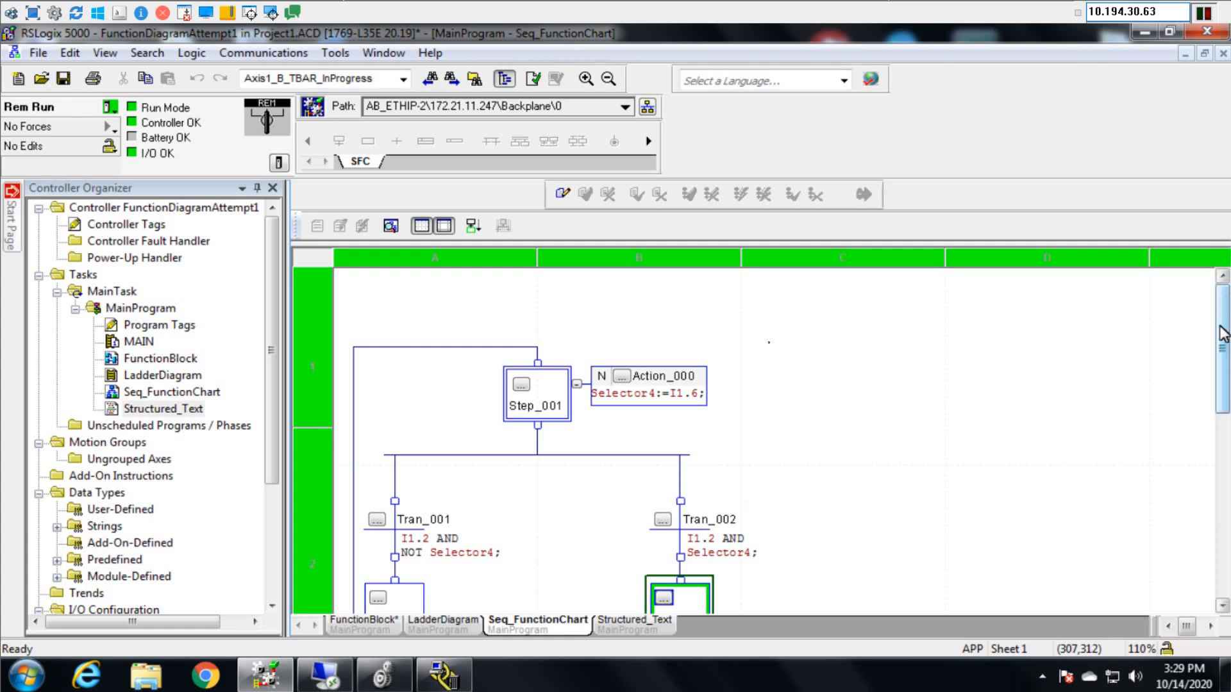
pyautogui.scroll(-3)
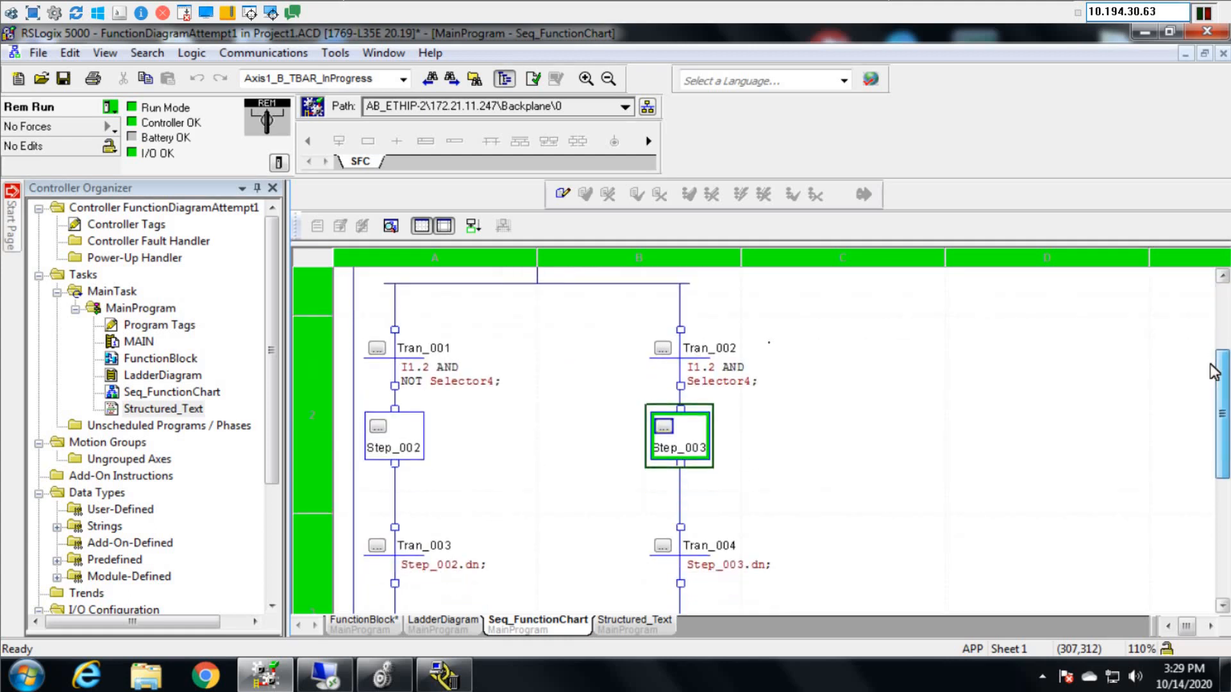